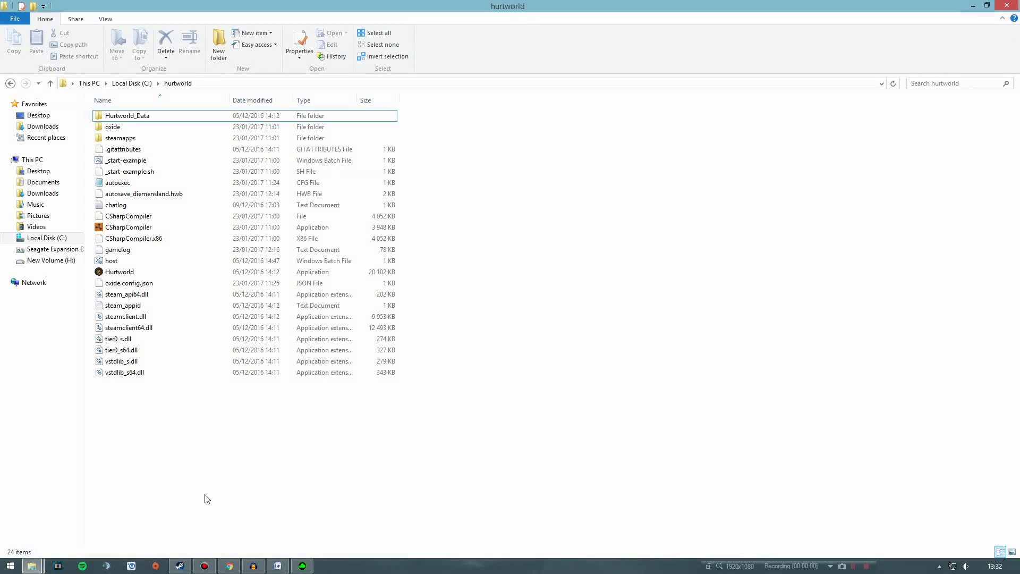
mouse_move(244, 469)
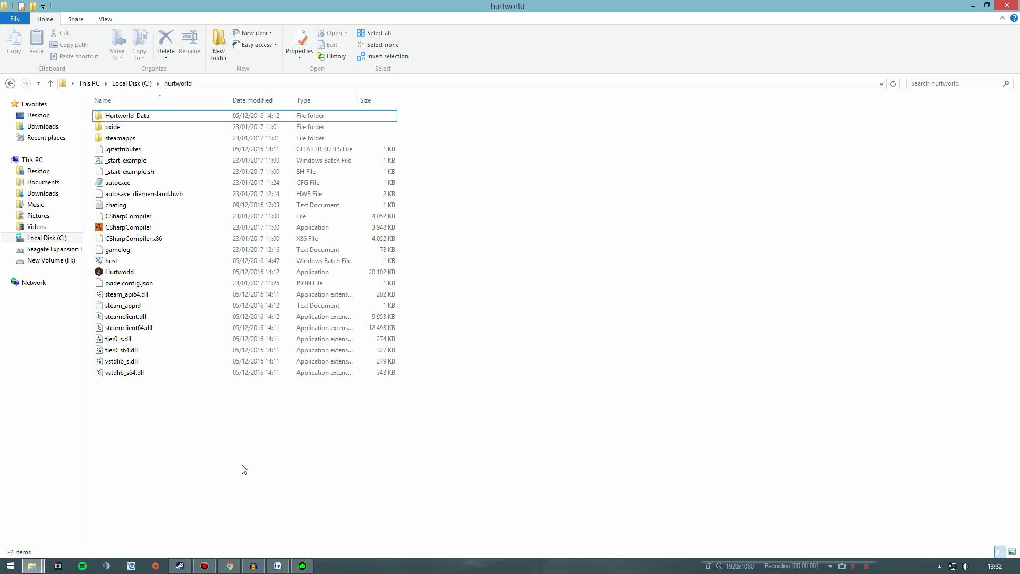
mouse_move(472, 356)
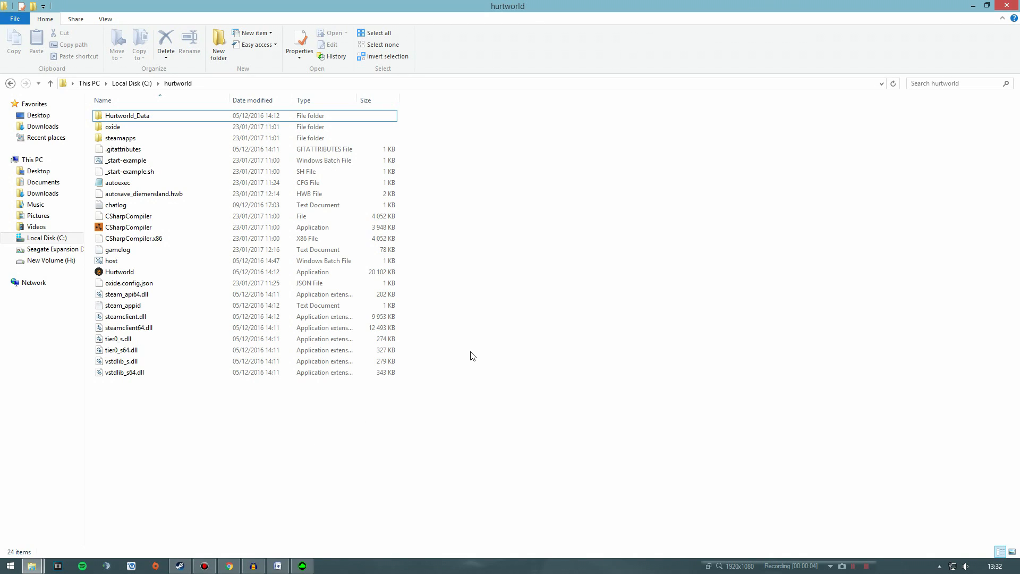
mouse_move(472, 363)
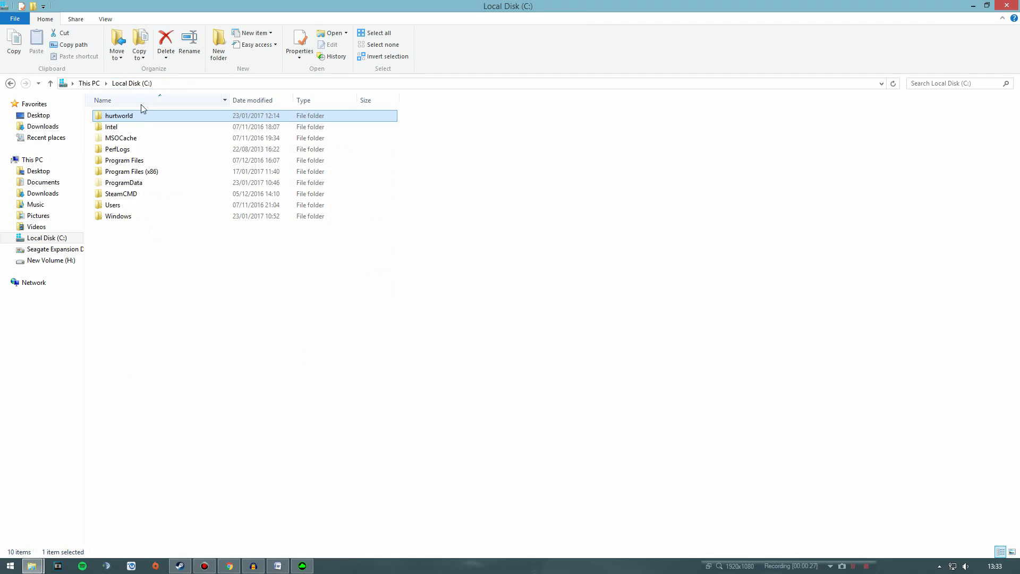
Open the hurtworld server folder and bring up the Oxide downloads page in Chrome
double_click(120, 115)
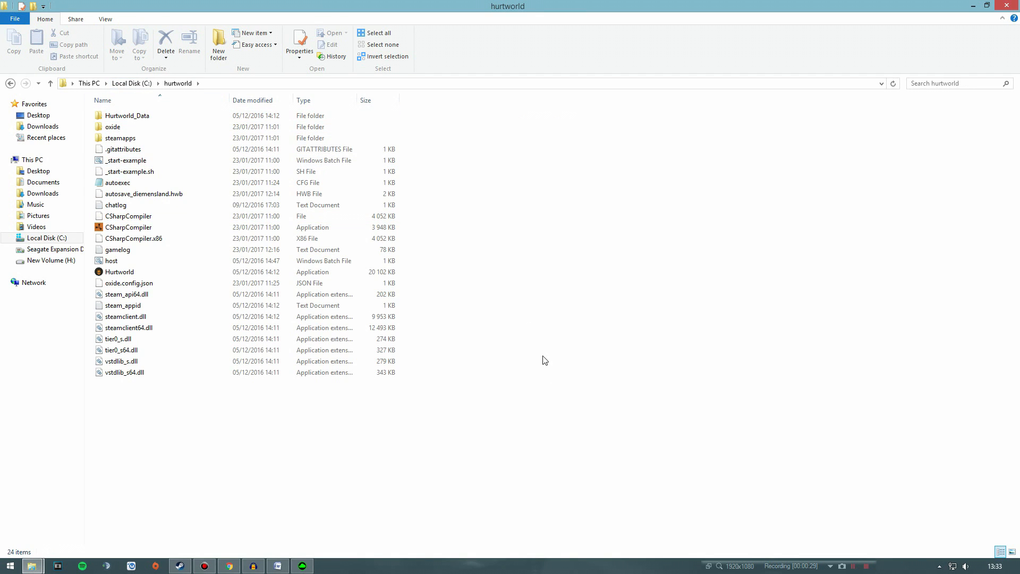
left_click(229, 565)
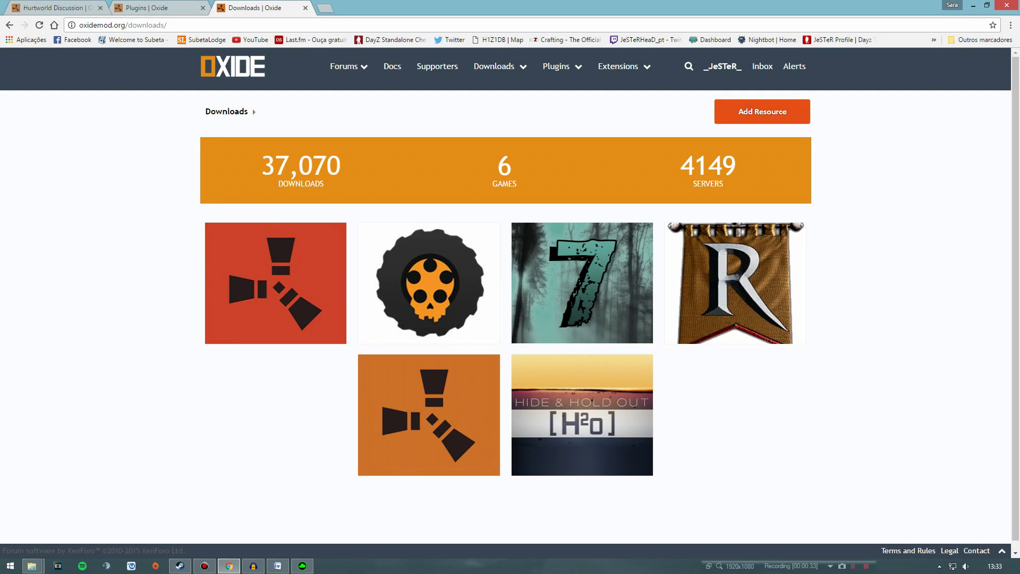
mouse_move(124, 148)
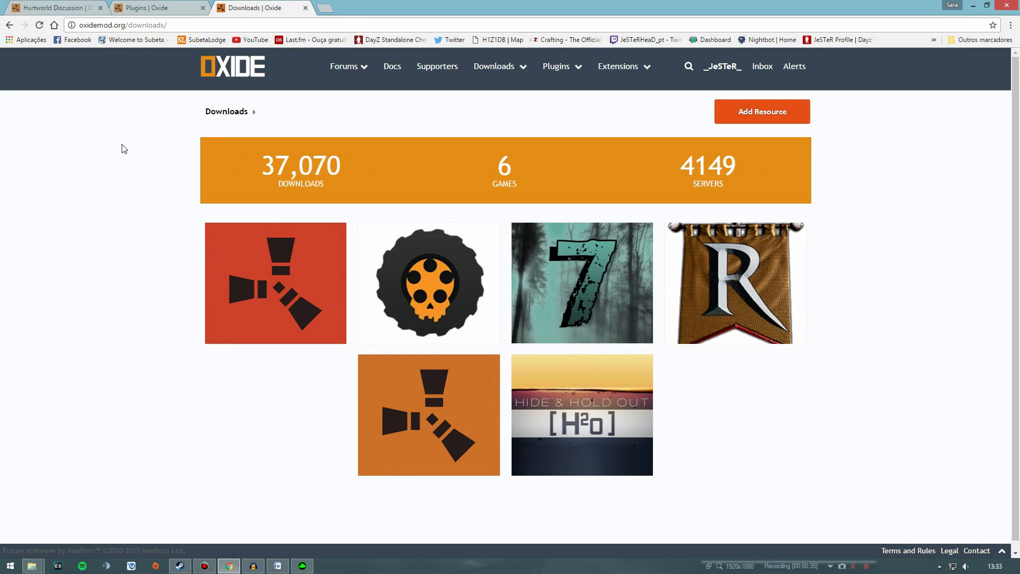
mouse_move(414, 289)
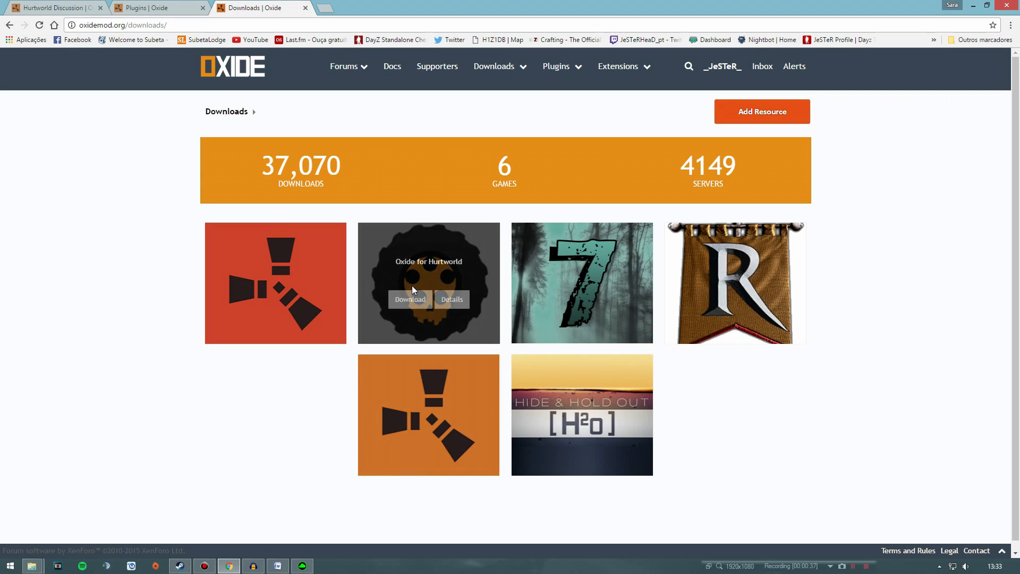
mouse_move(508, 377)
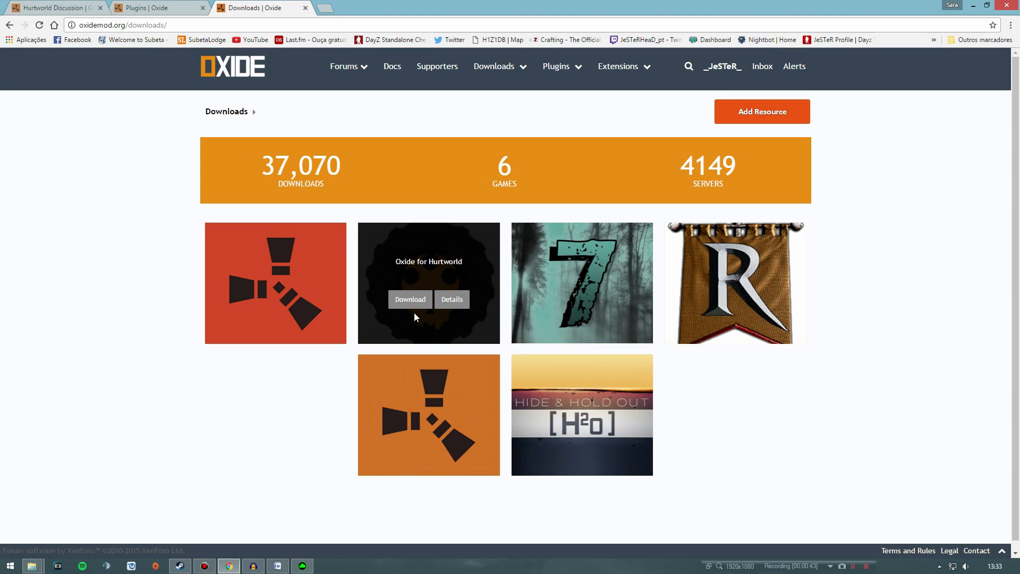
mouse_move(429, 293)
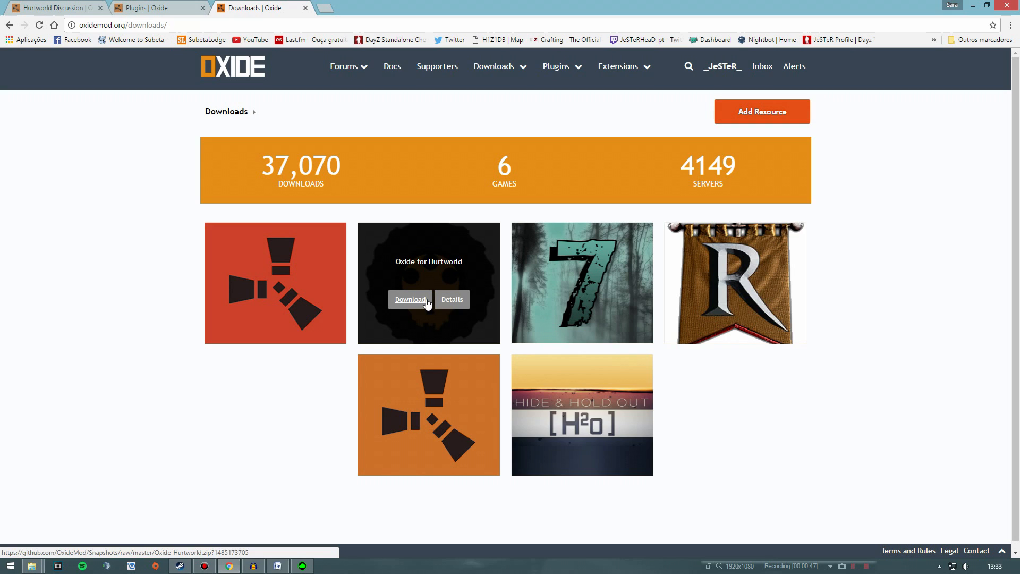
Download Oxide-Hurtworld.zip from the Hurtworld tile and open its Details page
left_click(411, 300)
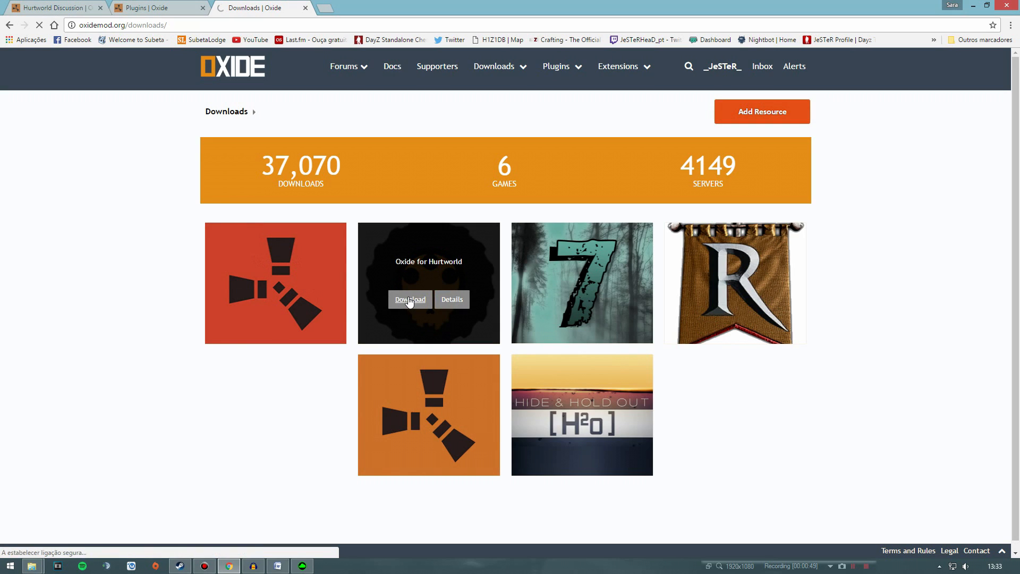
left_click(411, 300)
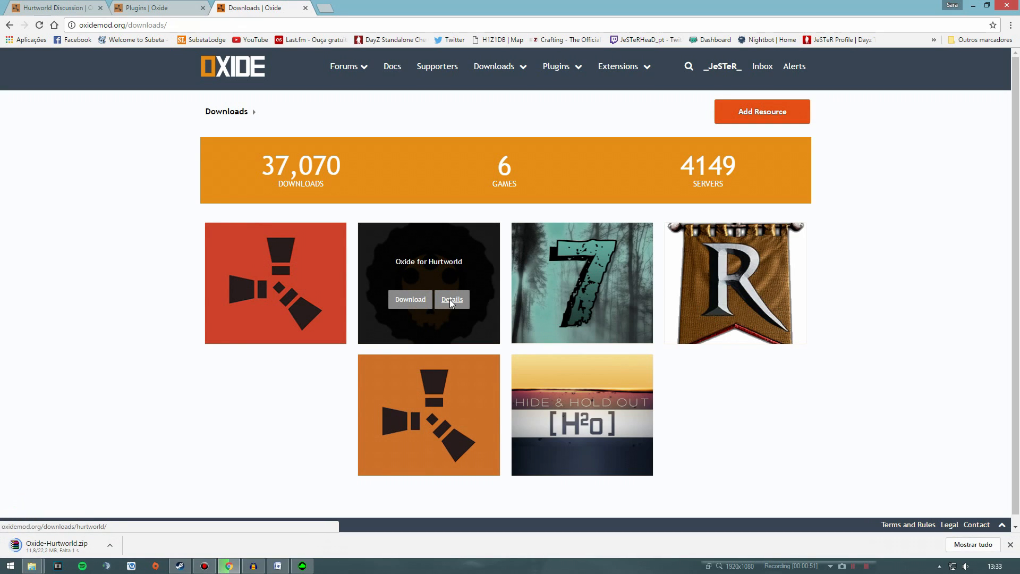
left_click(452, 300)
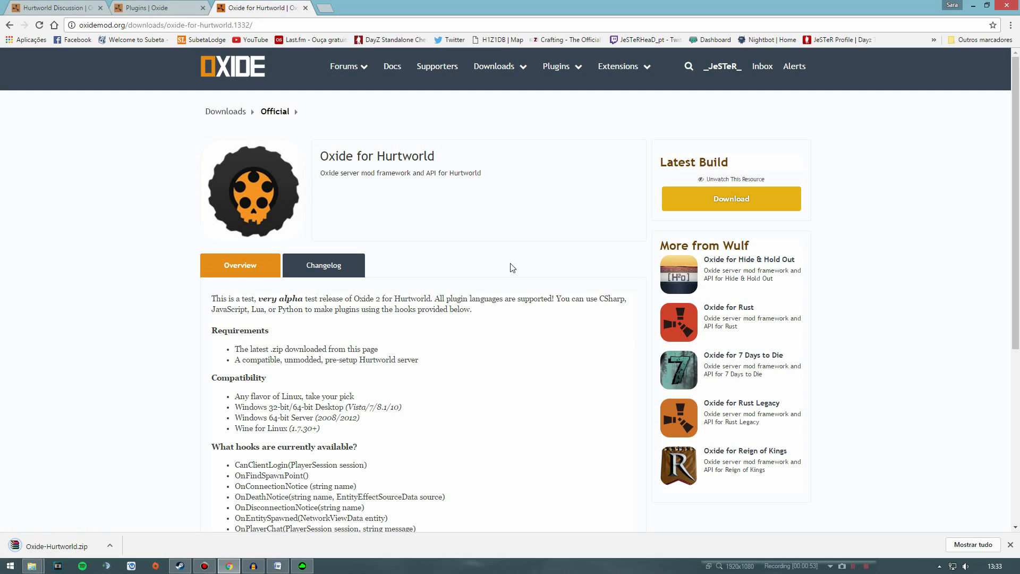
scroll("down", 3)
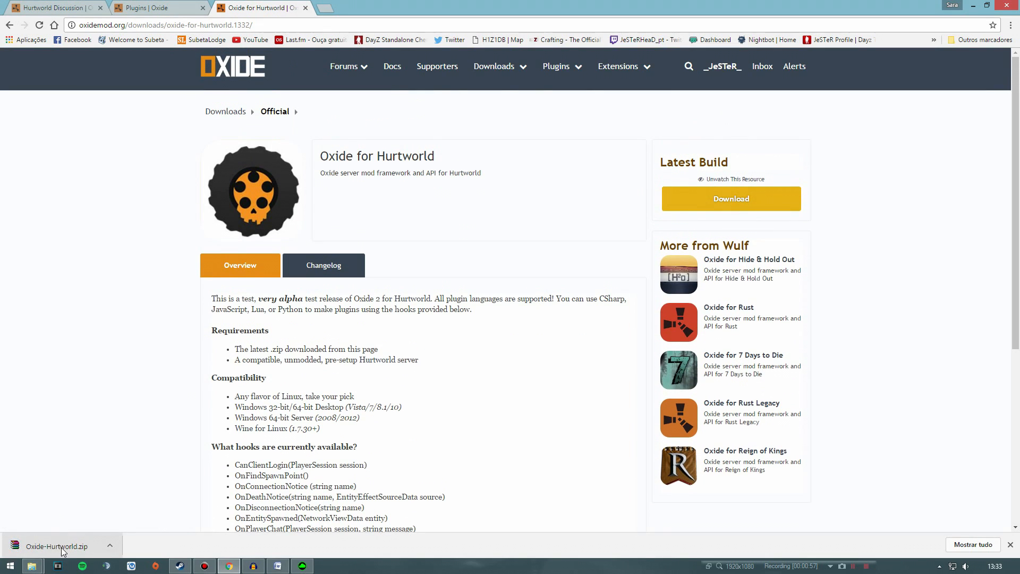
Open the downloaded Oxide-Hurtworld.zip in WinRAR, dismissing the trial expiry notice
left_click(55, 547)
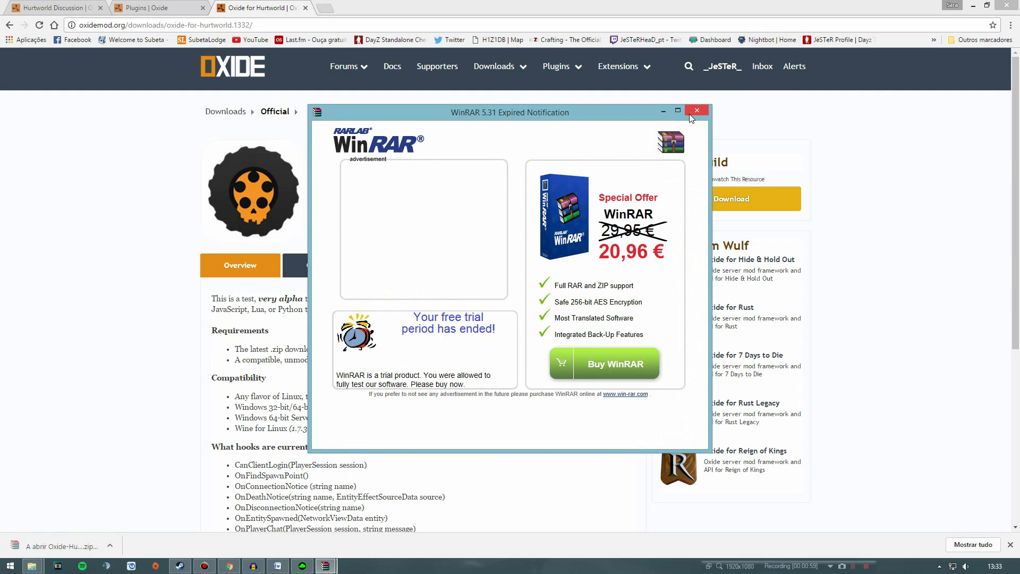
left_click(697, 109)
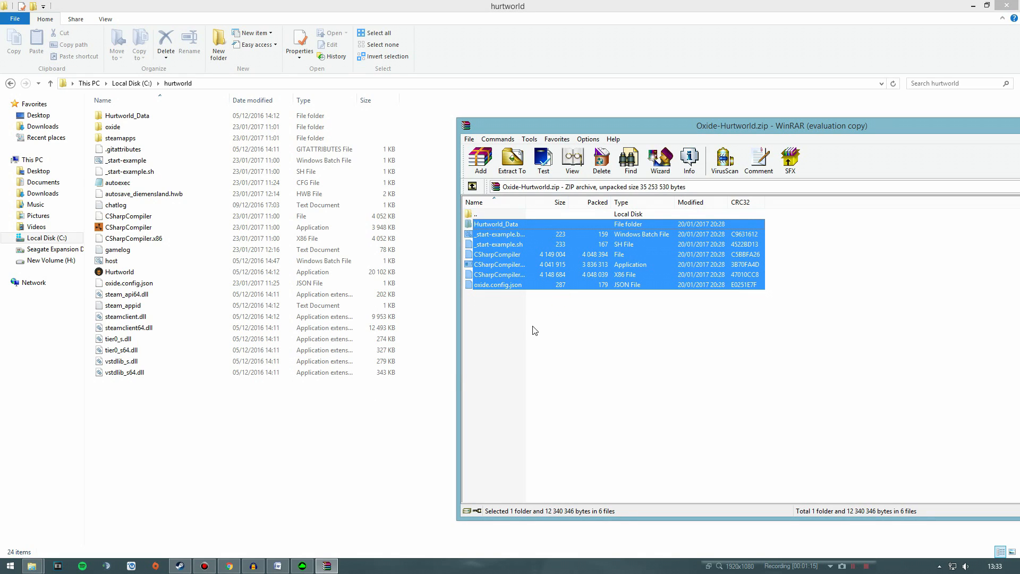
Close the WinRAR window and return to the hurtworld folder with its 24 items
left_click(1008, 4)
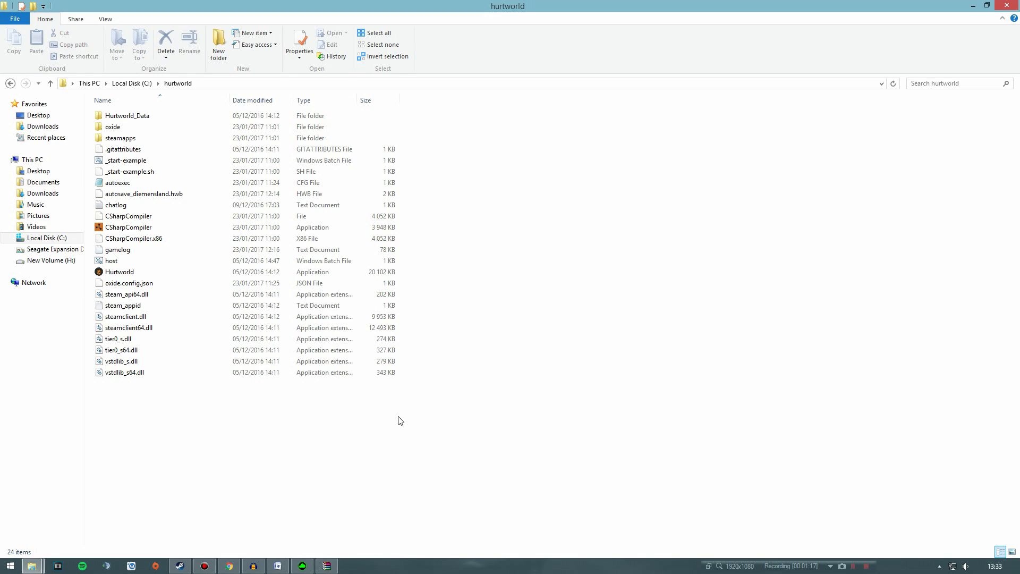
left_click(127, 216)
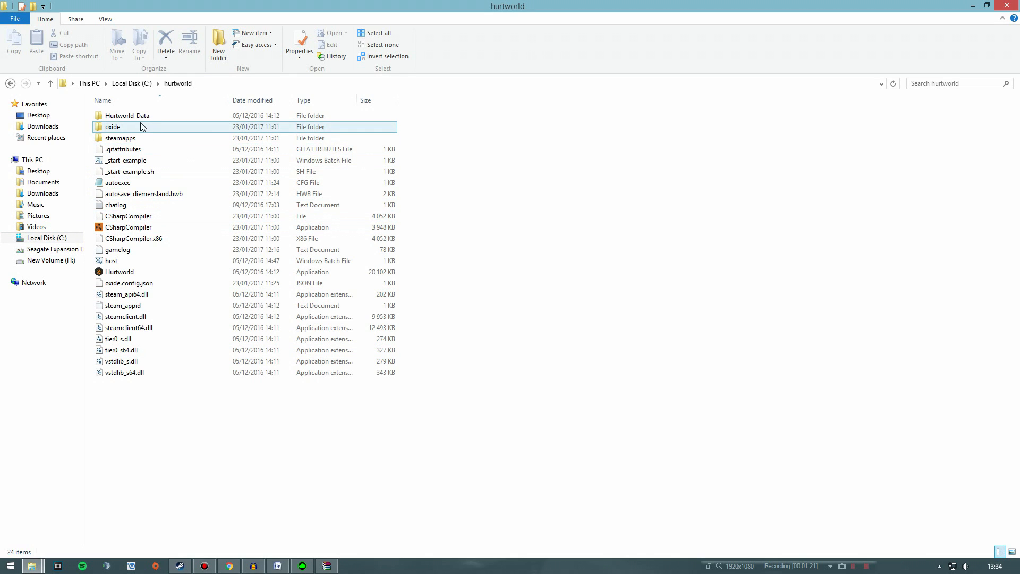
left_click(368, 439)
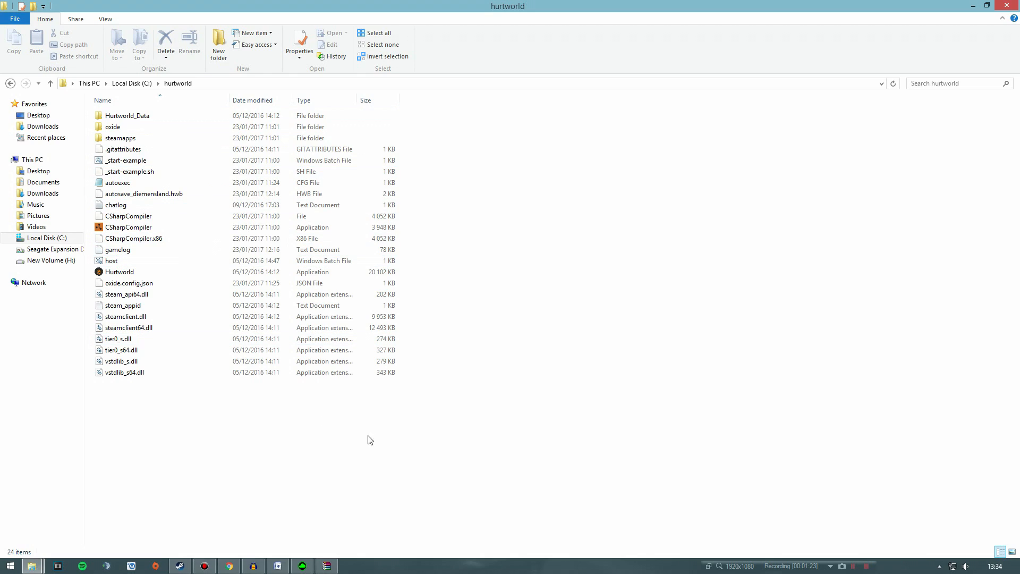
mouse_move(340, 408)
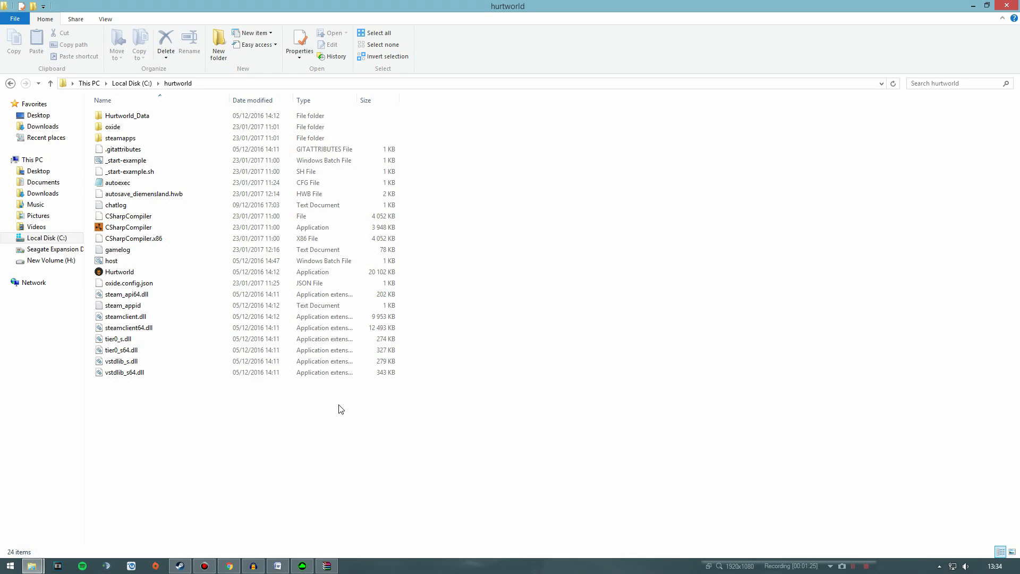
mouse_move(191, 459)
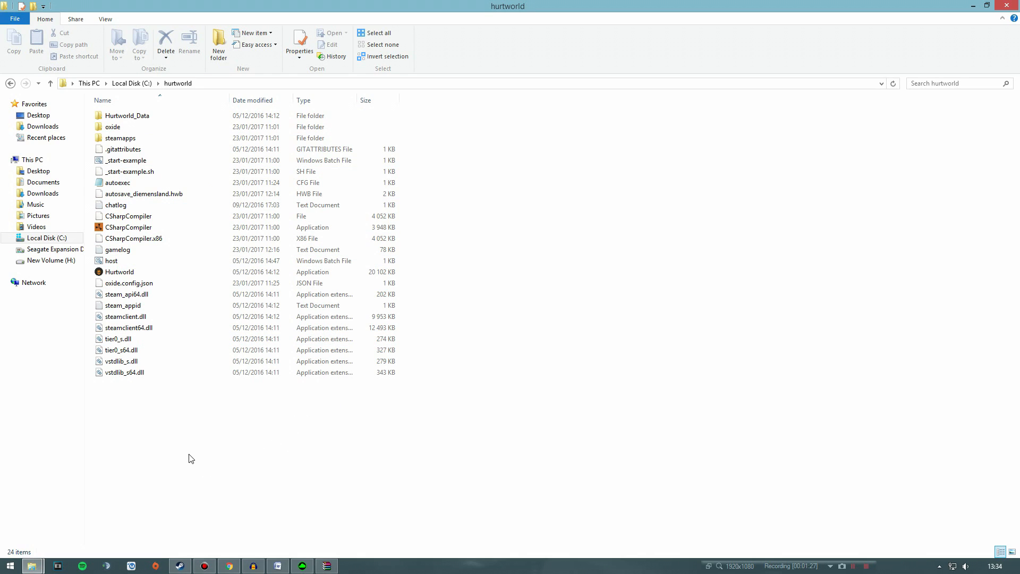
mouse_move(227, 458)
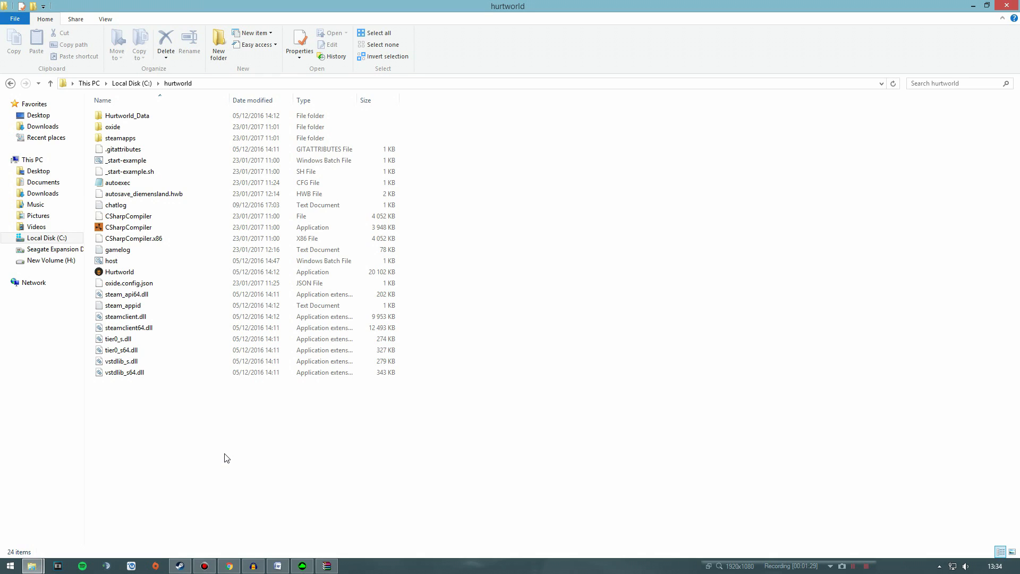
left_click(119, 272)
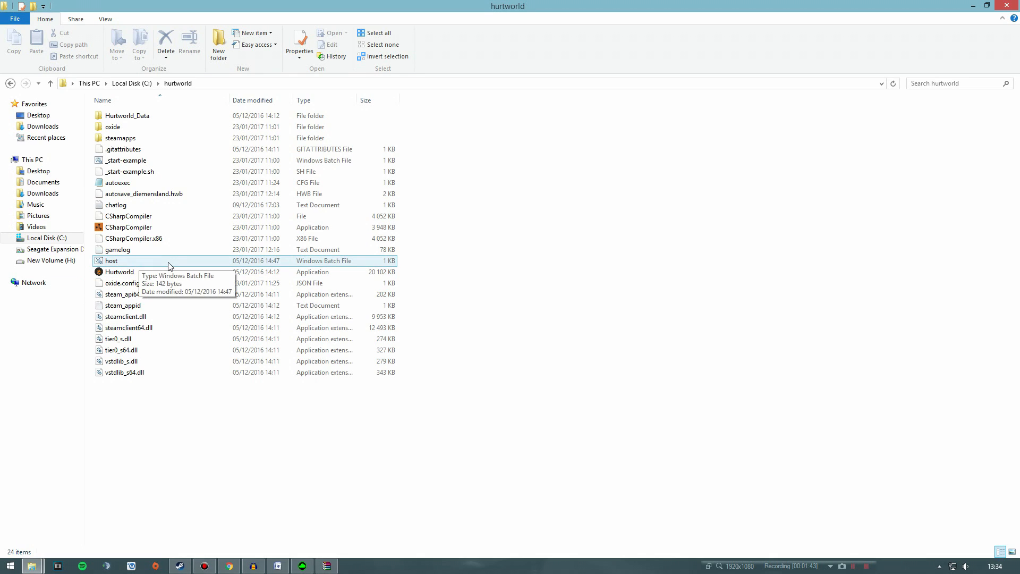
Run the host batch file to start the Hurtworld server with Oxide, allow it through the firewall, then shut the console
double_click(111, 261)
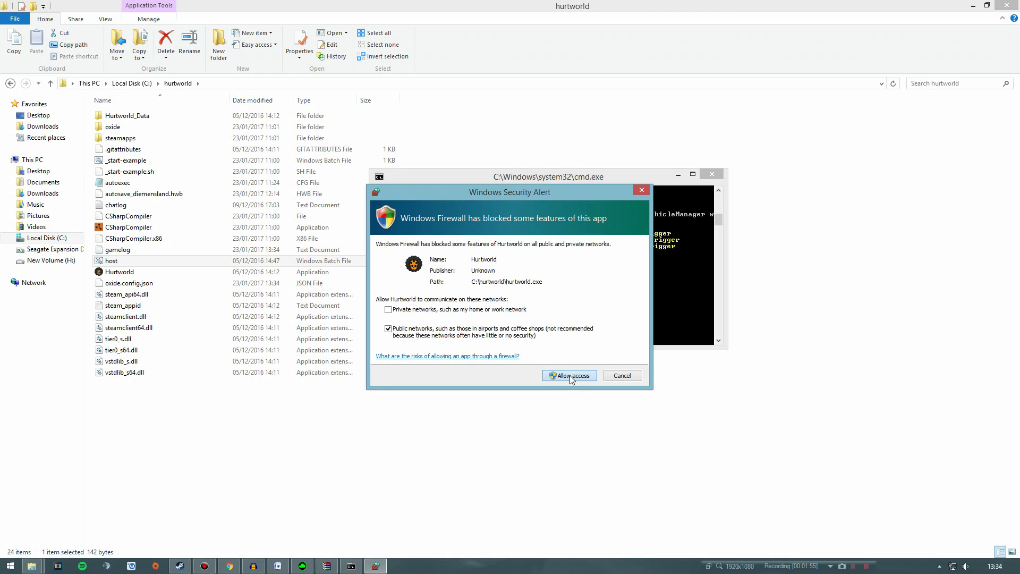
left_click(570, 375)
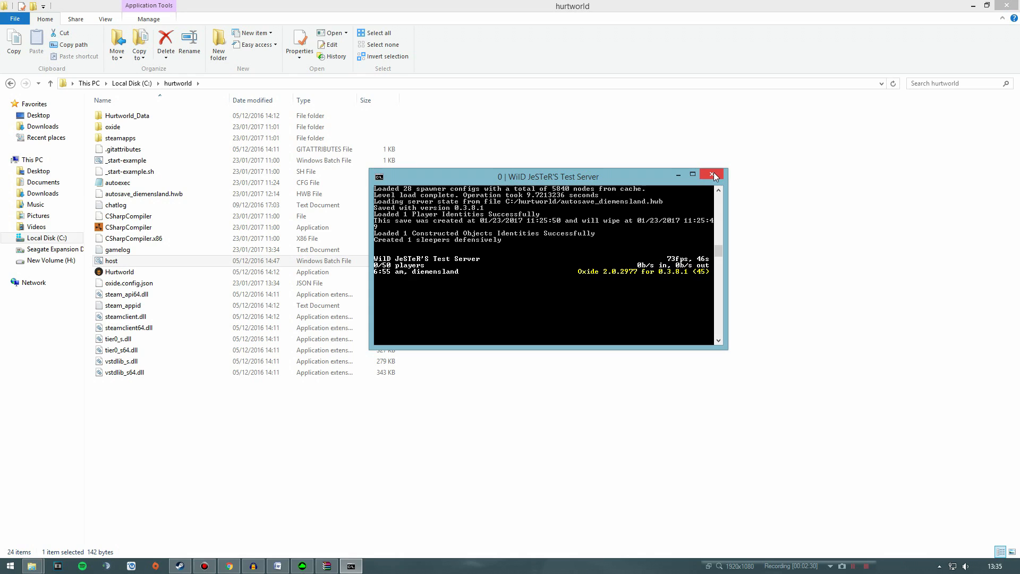
left_click(713, 174)
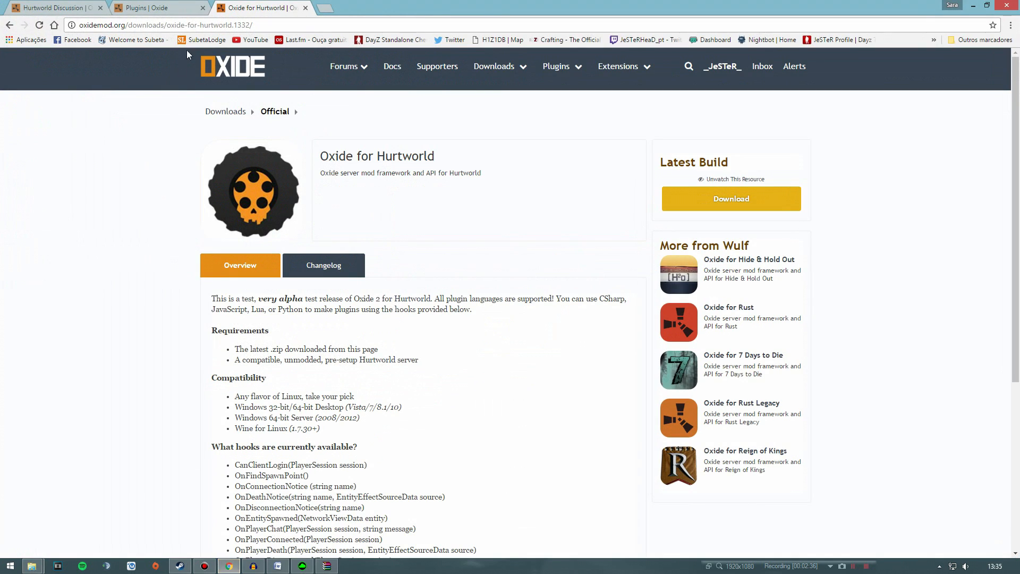
Browse the Oxide plugins for Hurtworld to the second page of listings
left_click(159, 9)
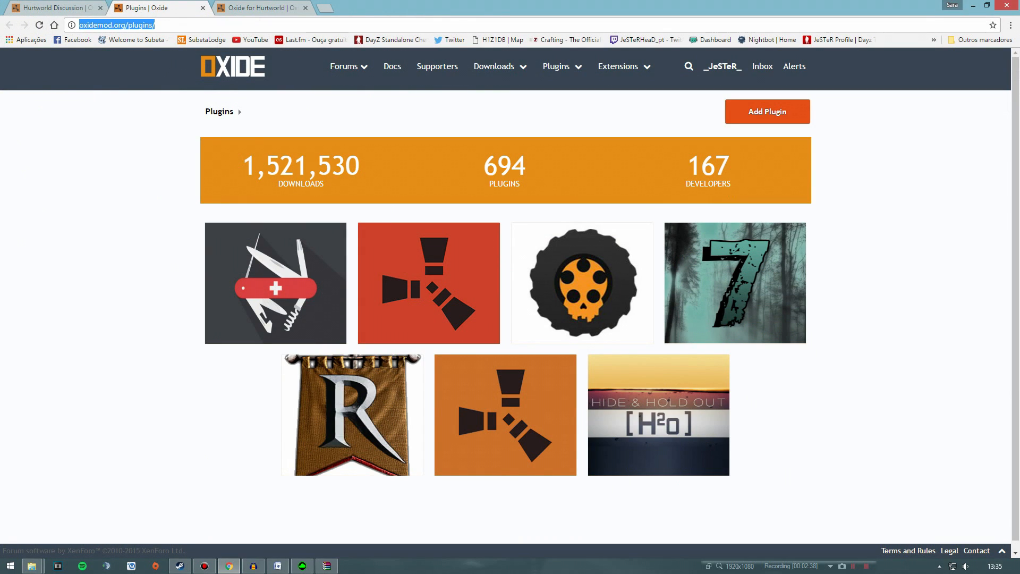
mouse_move(565, 243)
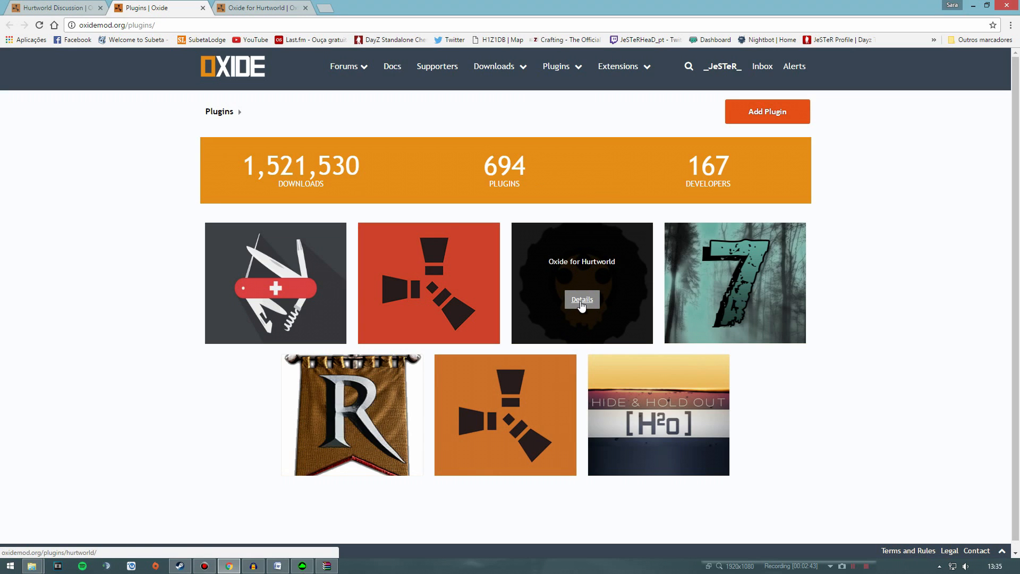
left_click(583, 300)
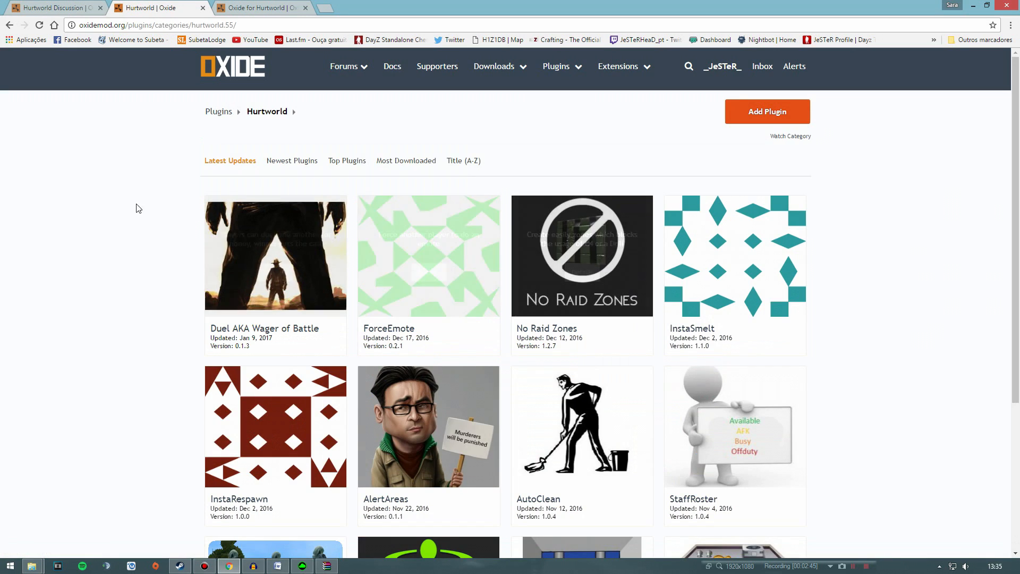
scroll("down", 3)
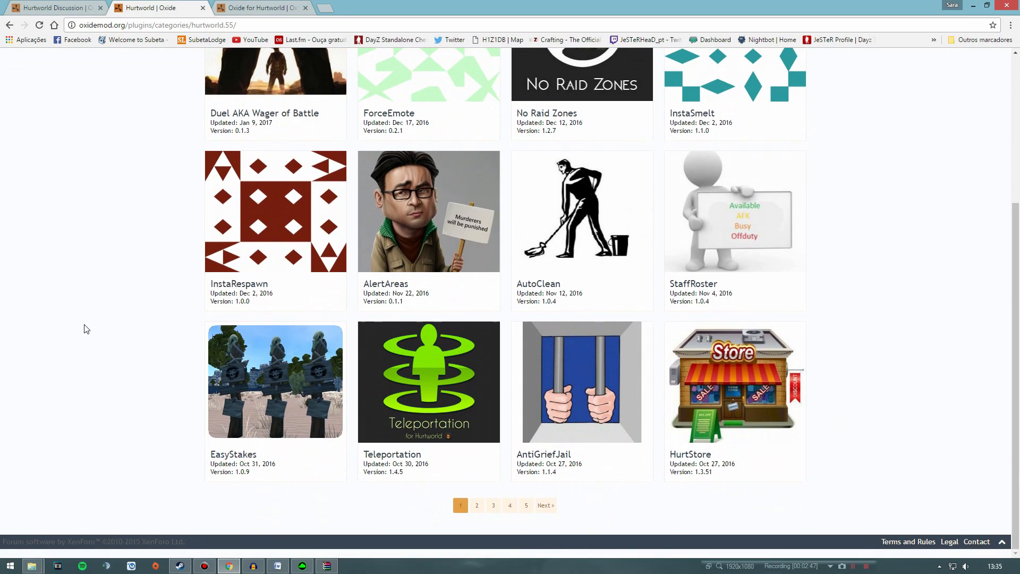
left_click(476, 506)
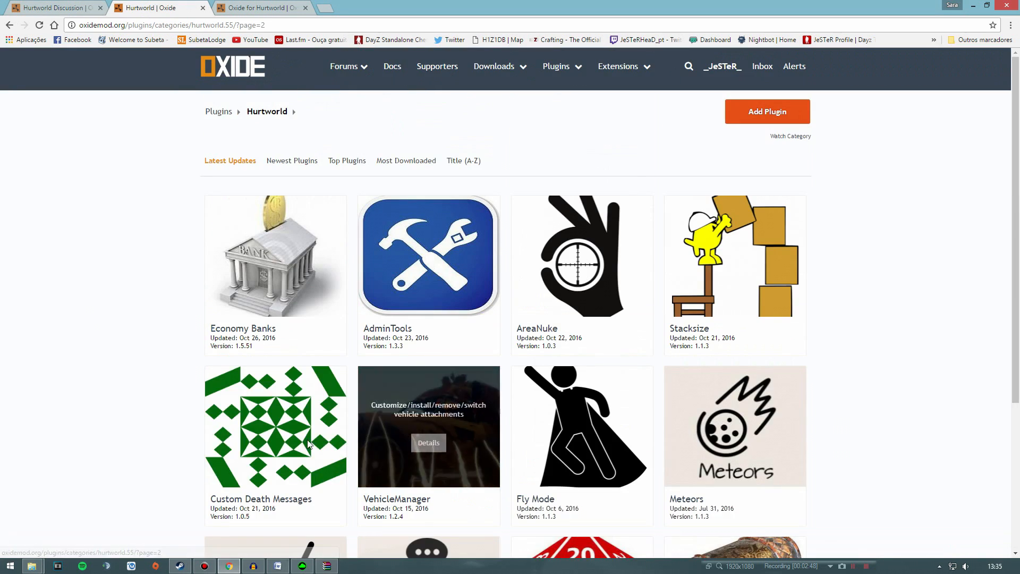
mouse_move(485, 219)
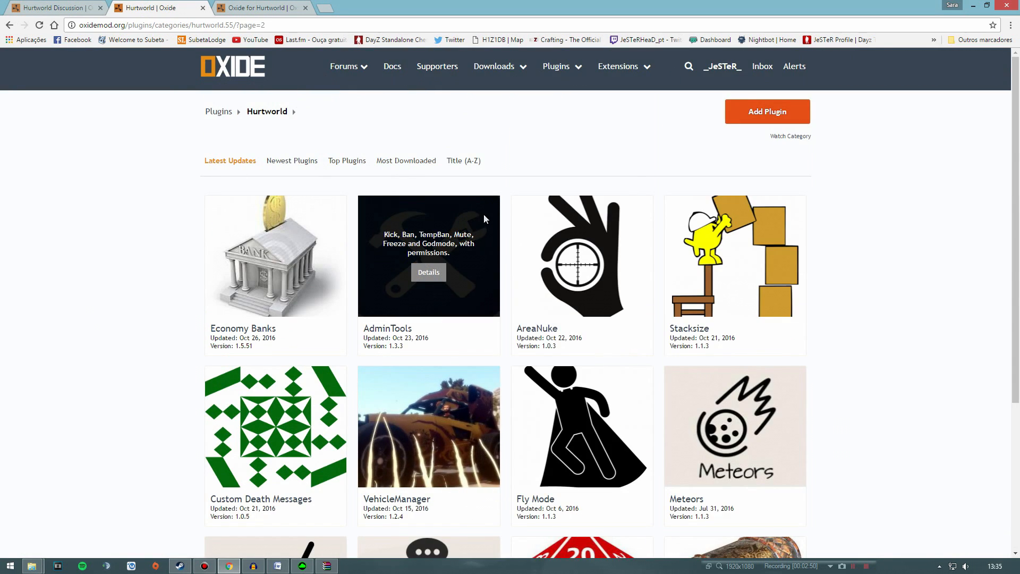
mouse_move(495, 208)
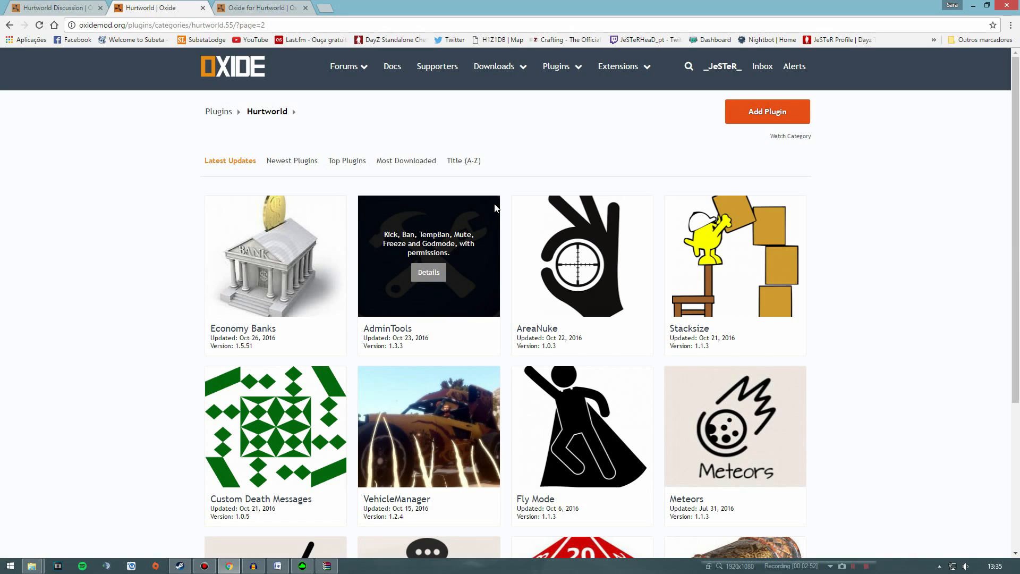
mouse_move(472, 199)
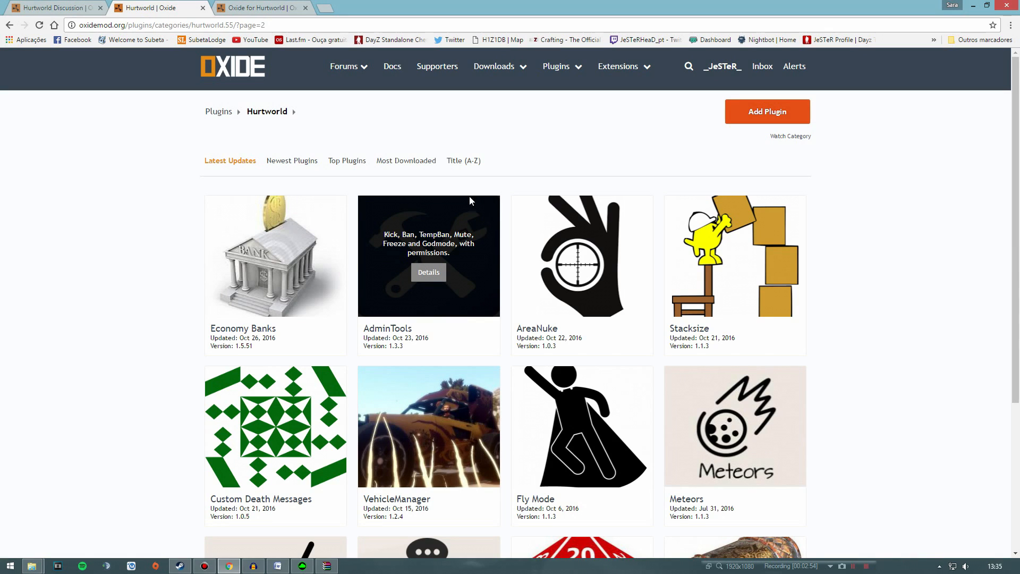
scroll("down", 3)
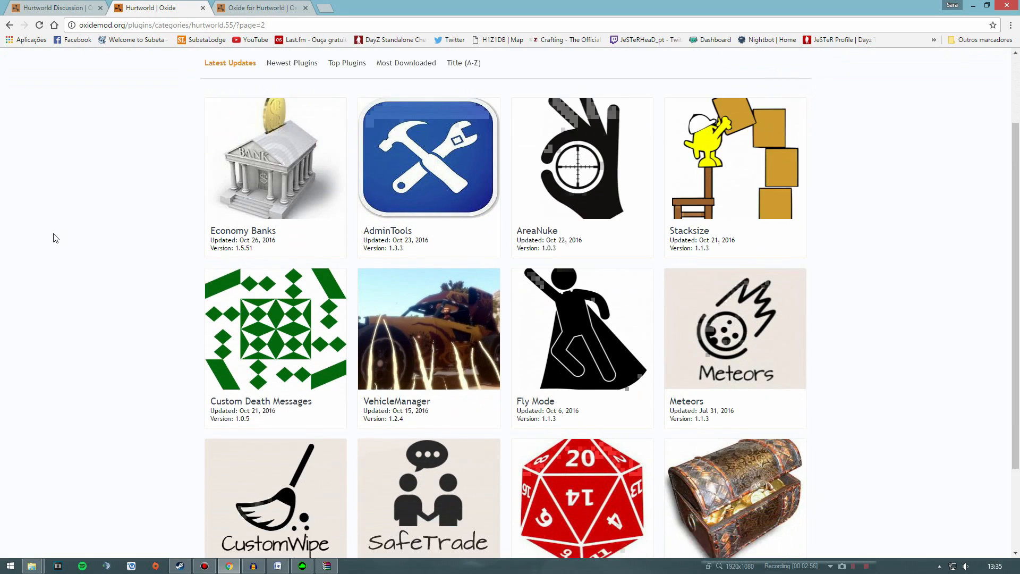
scroll("down", 3)
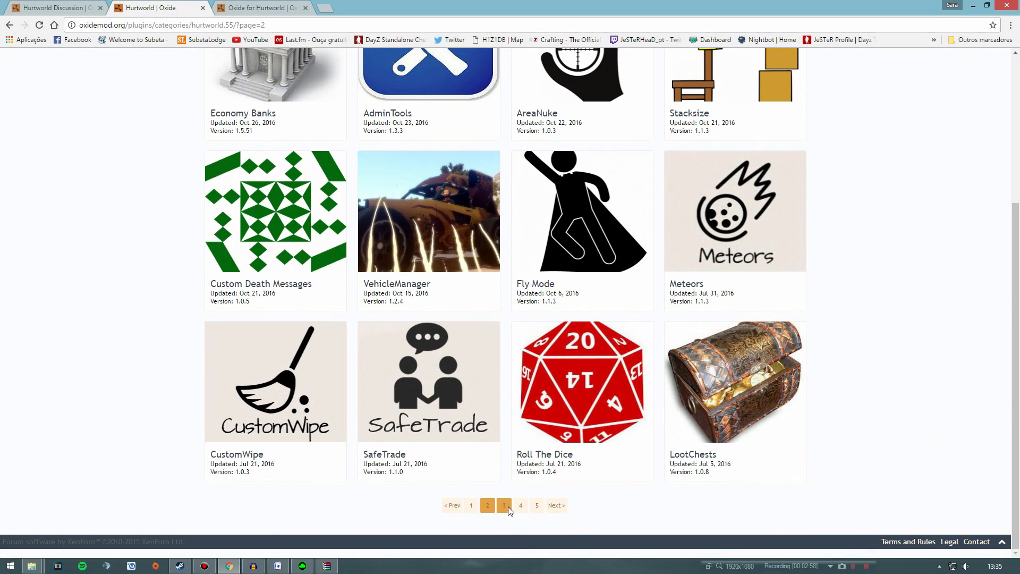
left_click(504, 506)
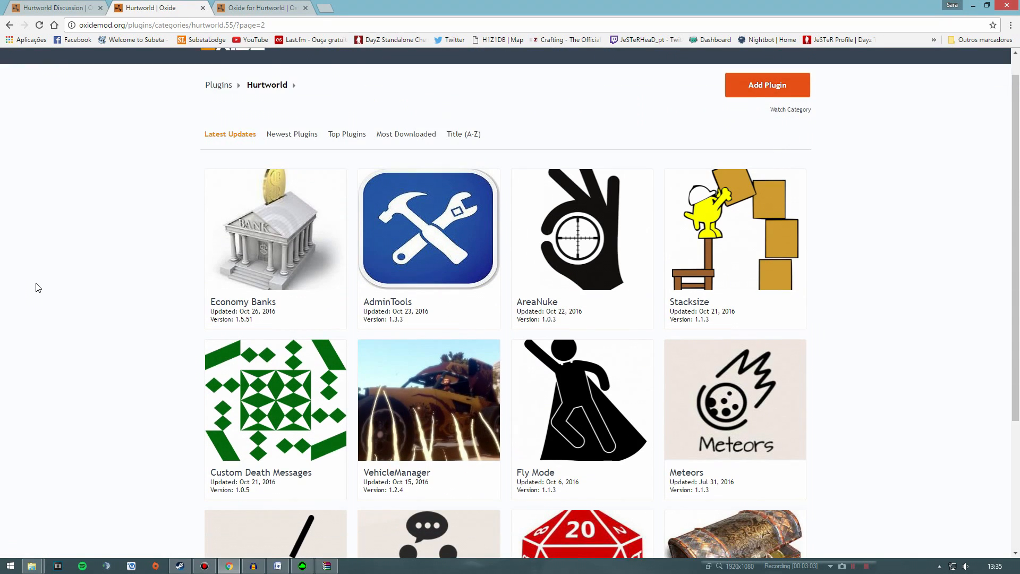
Locate Fly Mode in the Hurtworld plugin list and open its plugin page
scroll("down", 3)
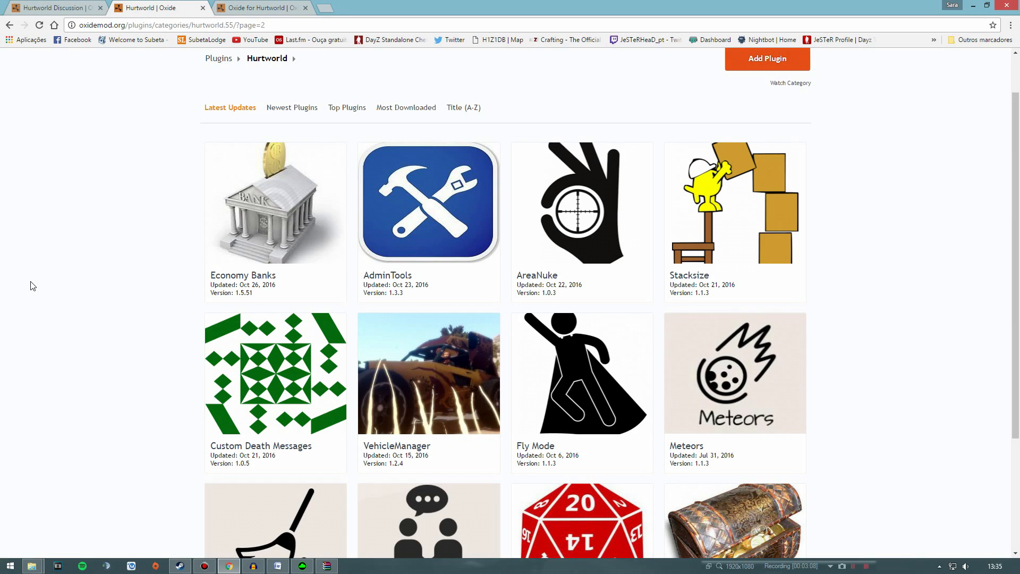
scroll("down", 3)
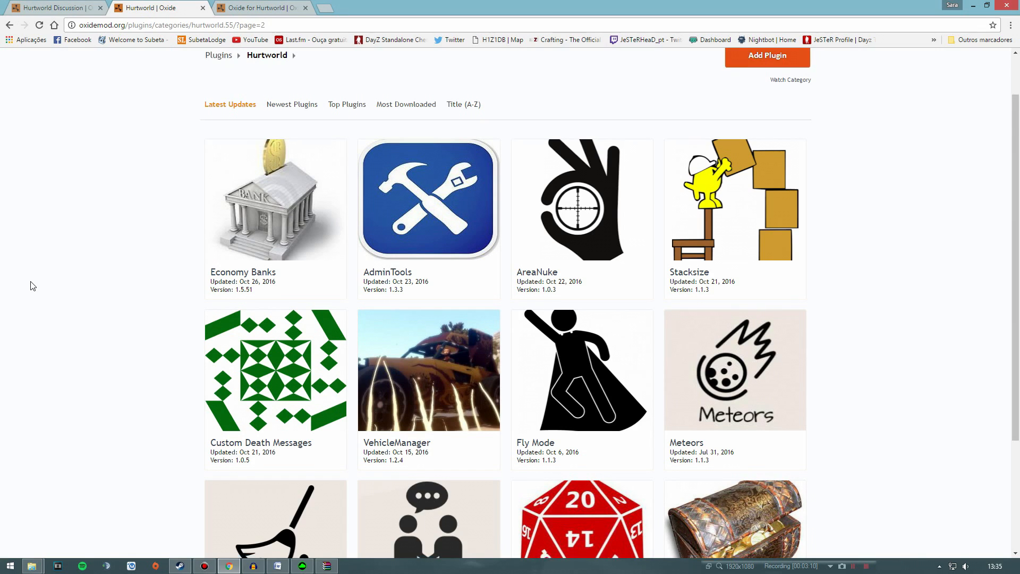
scroll("down", 3)
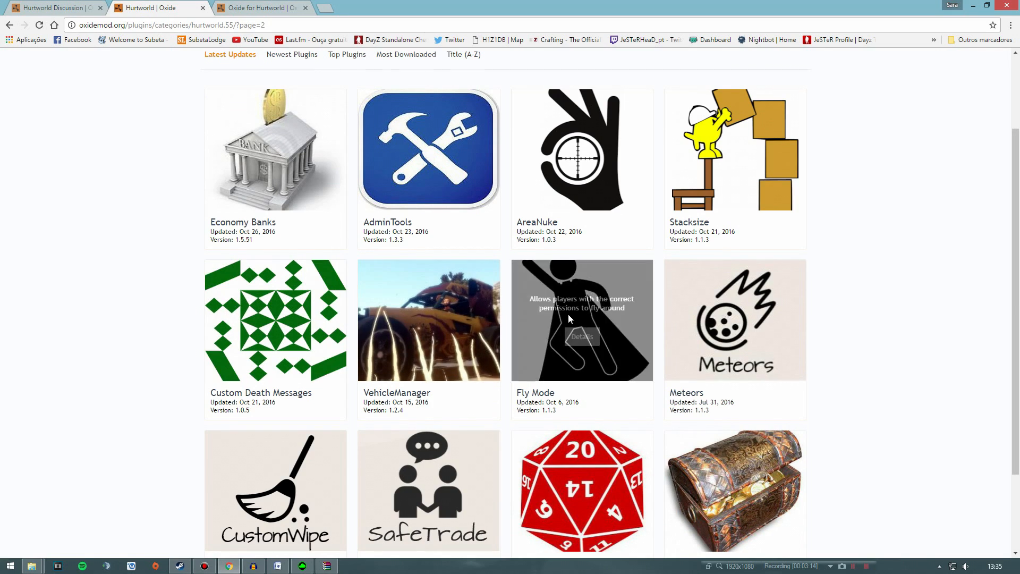
left_click(582, 336)
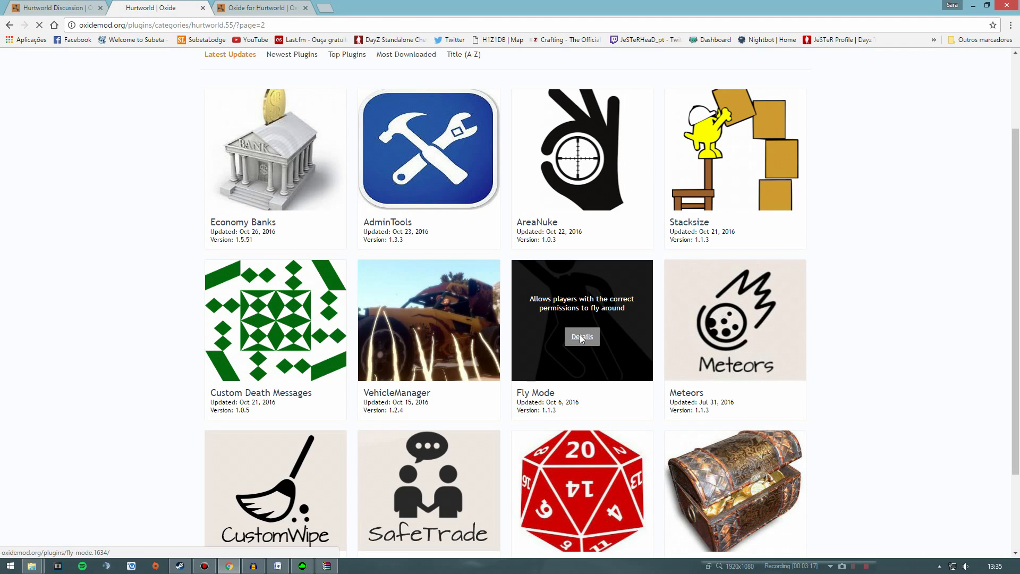
left_click(583, 336)
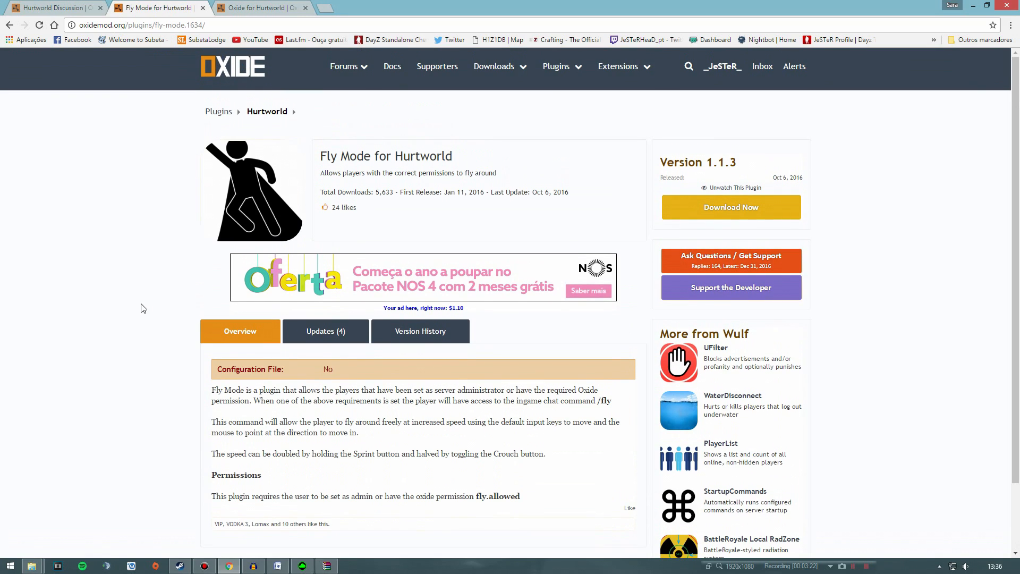
mouse_move(169, 254)
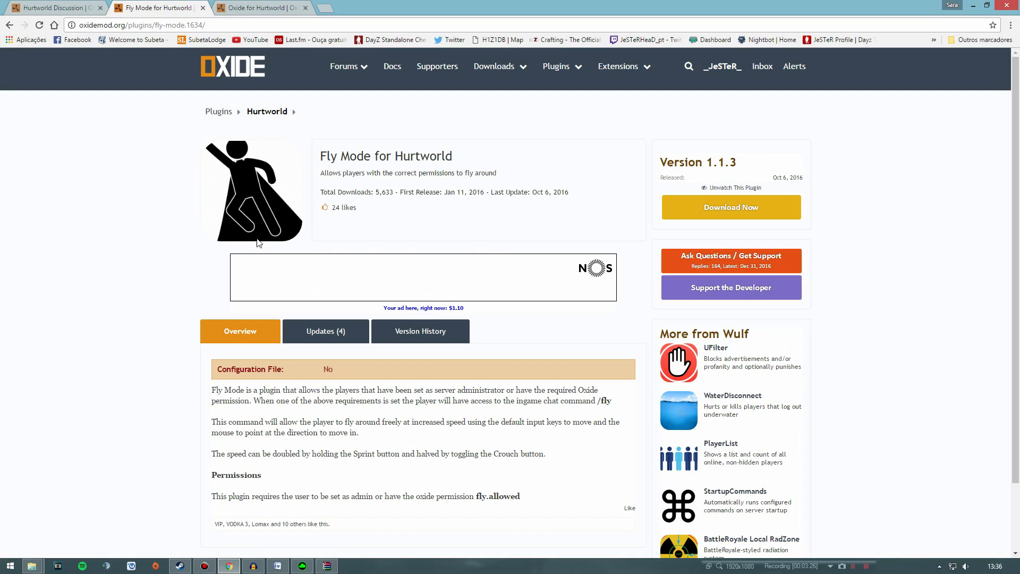
mouse_move(778, 215)
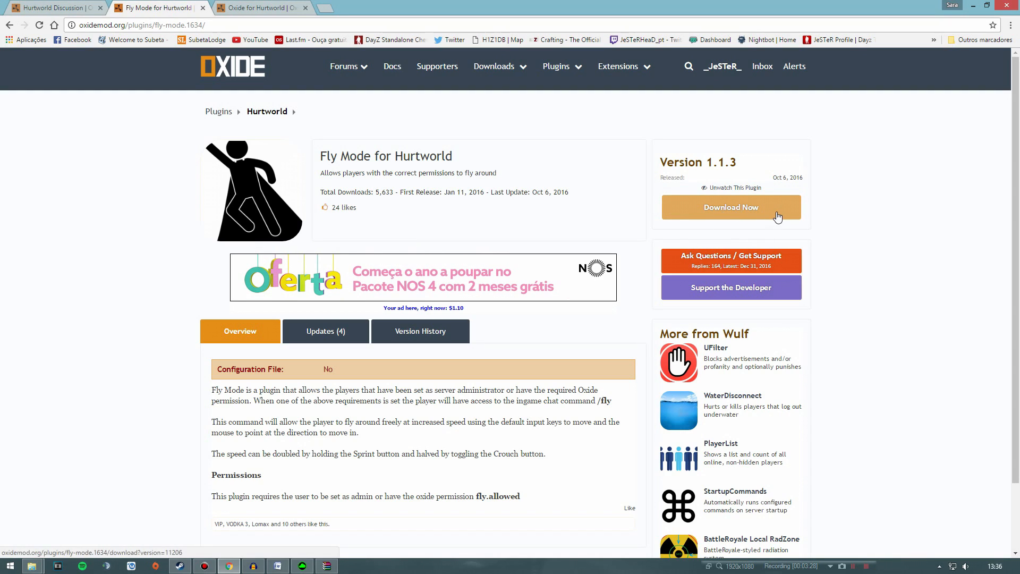
Download Fly Mode for Hurtworld version 1.1.3 via Download Now
left_click(731, 207)
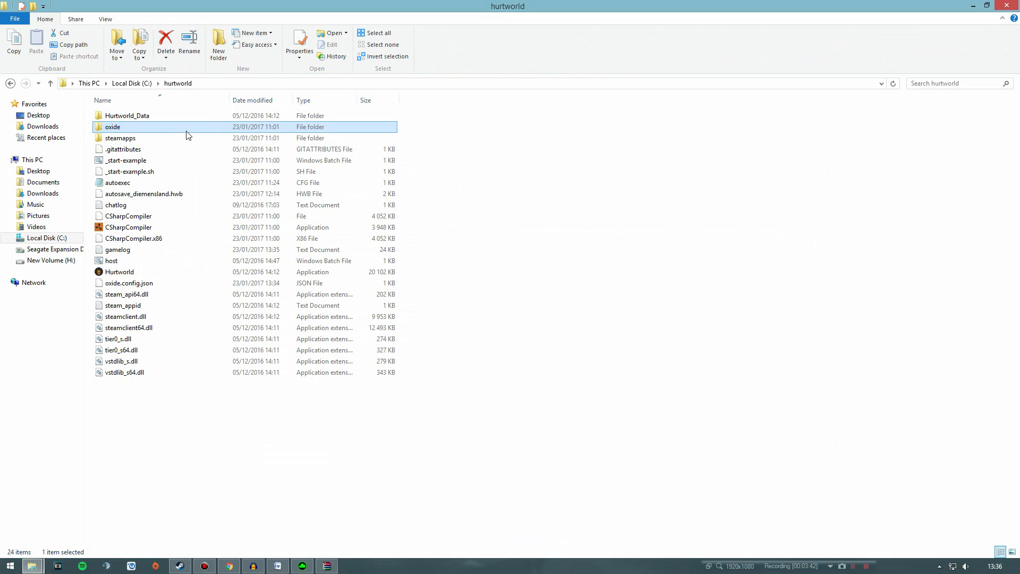
Place the plugin .cs files in C:\hurtworld\oxide\plugins and select Fly among the seven files
double_click(113, 126)
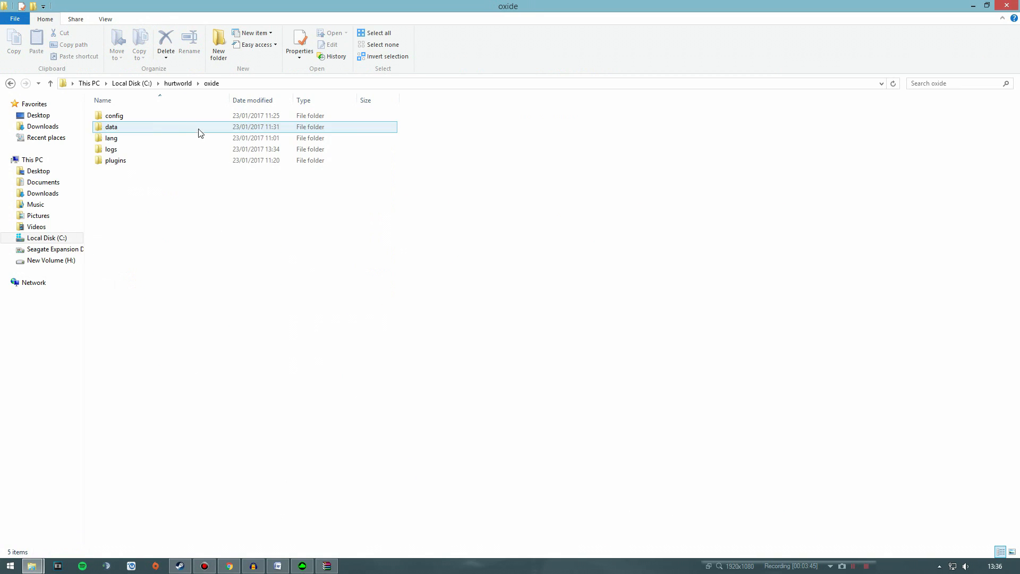
left_click(114, 160)
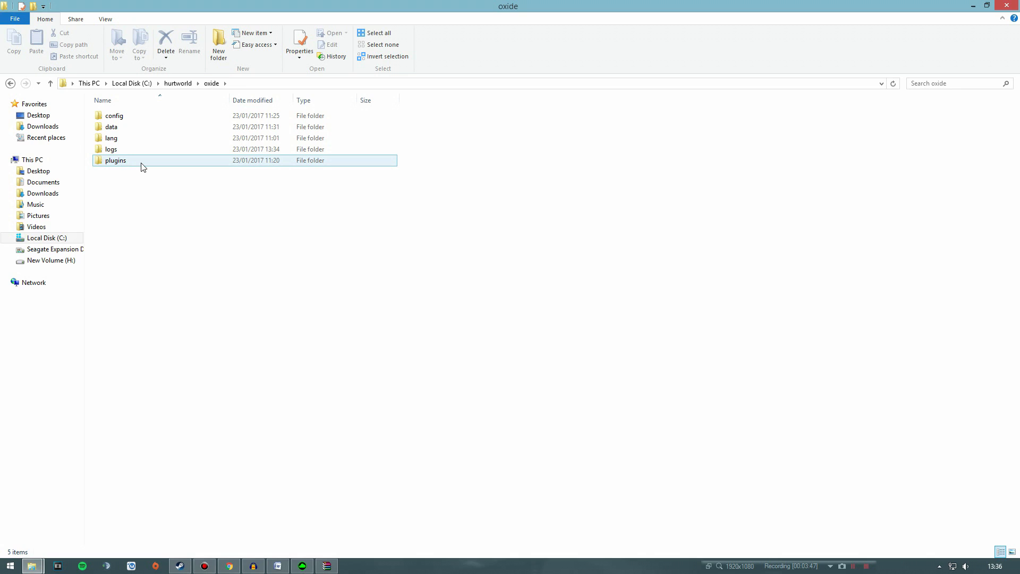
double_click(115, 159)
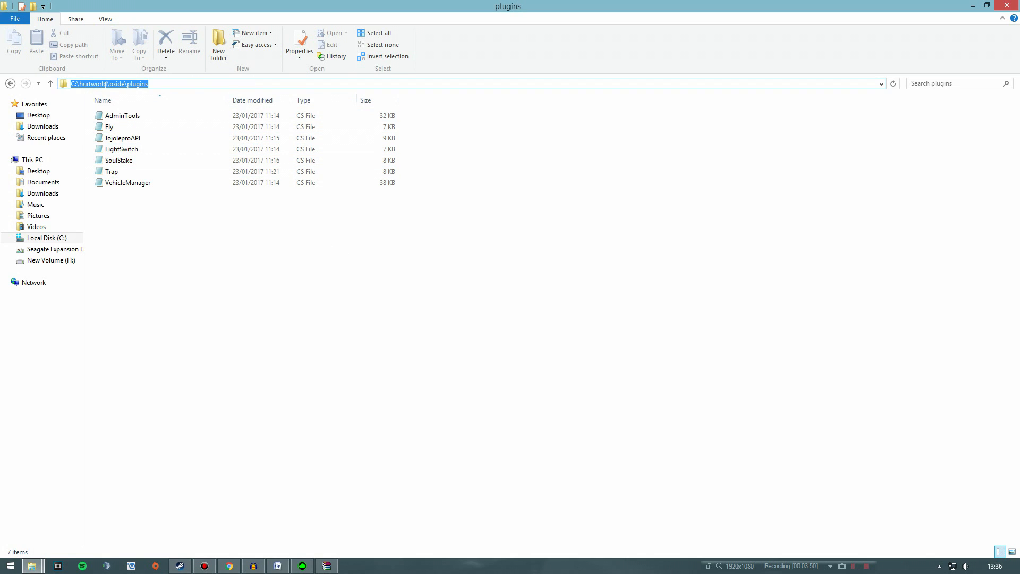
left_click(234, 237)
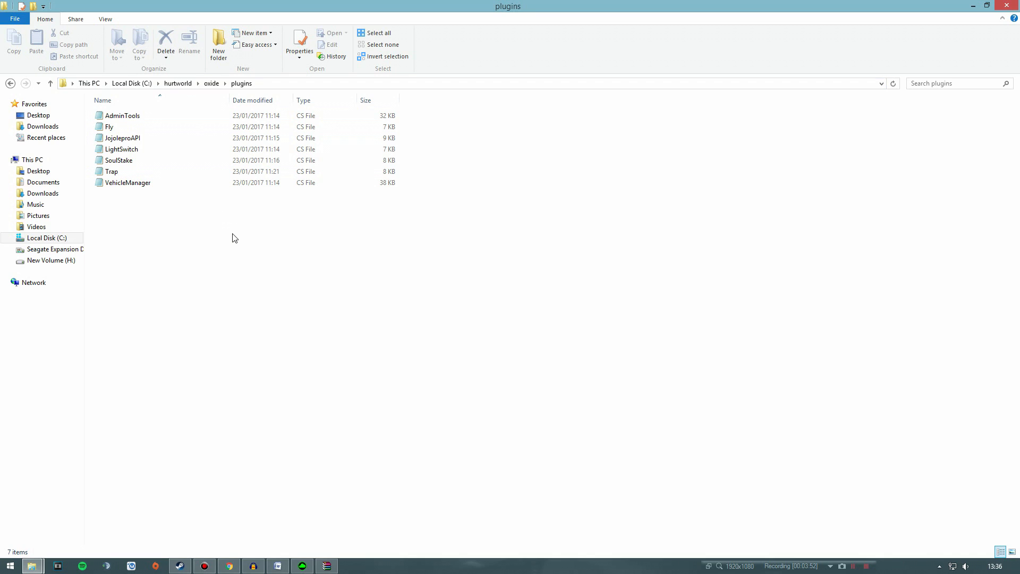
mouse_move(238, 240)
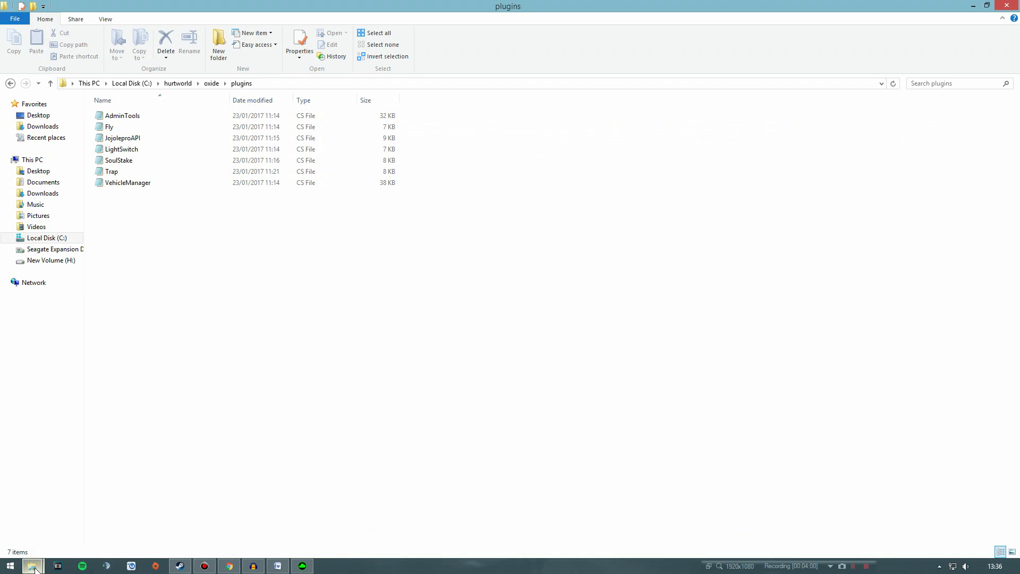
left_click(36, 565)
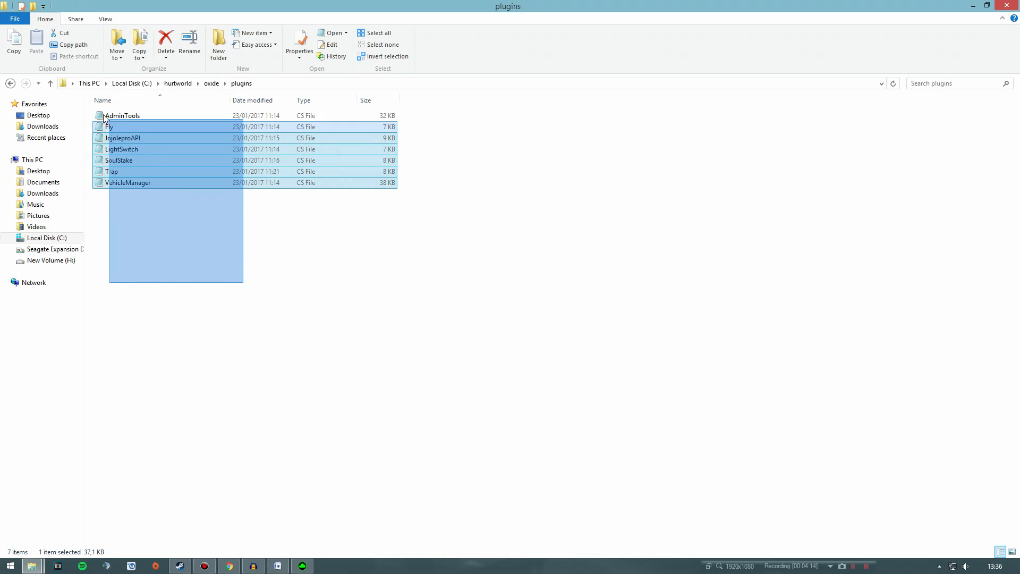
left_click(206, 316)
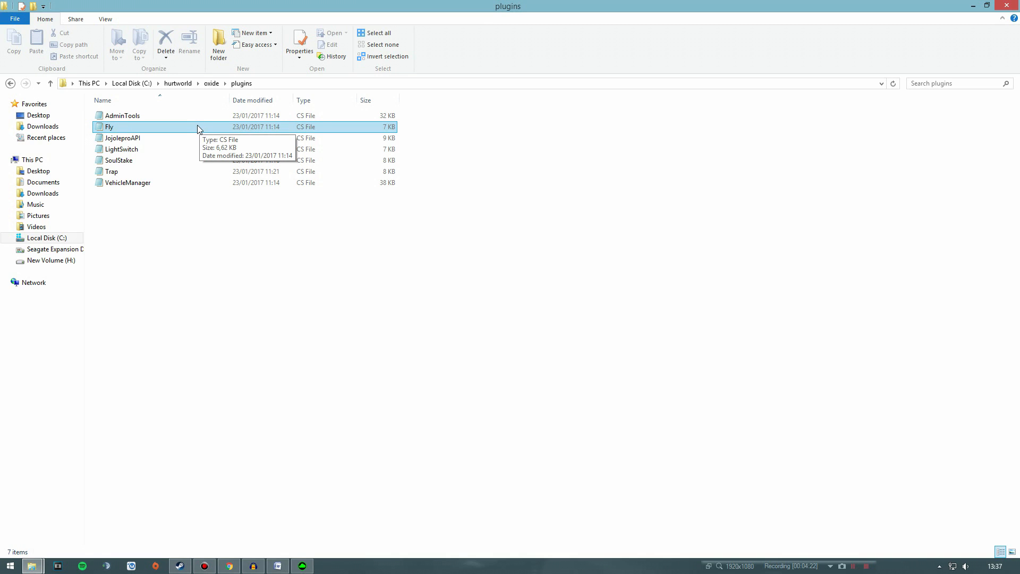
Open Fly.cs with Notepad via Open with, keeping Notepad as the app
right_click(107, 132)
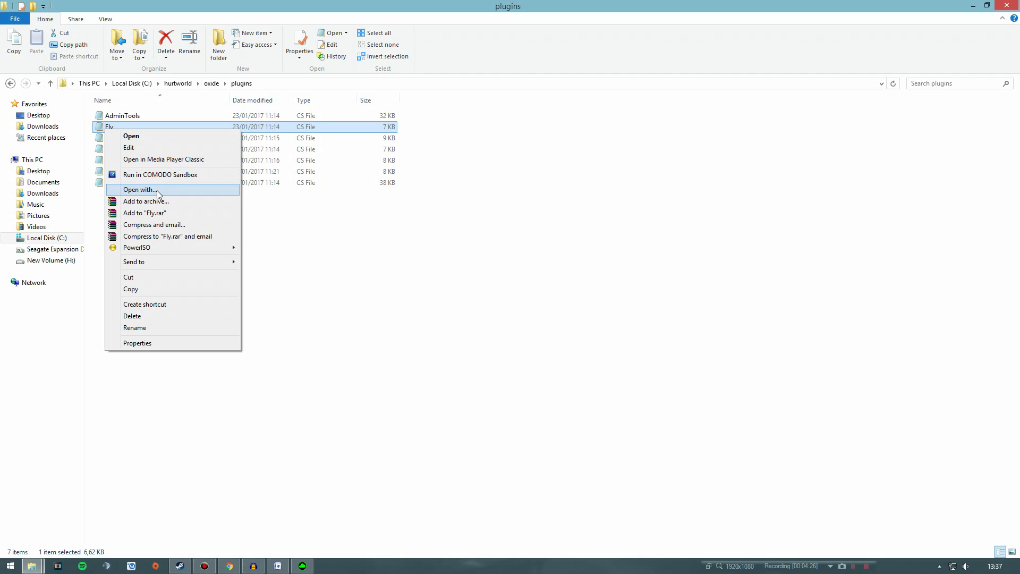
left_click(140, 189)
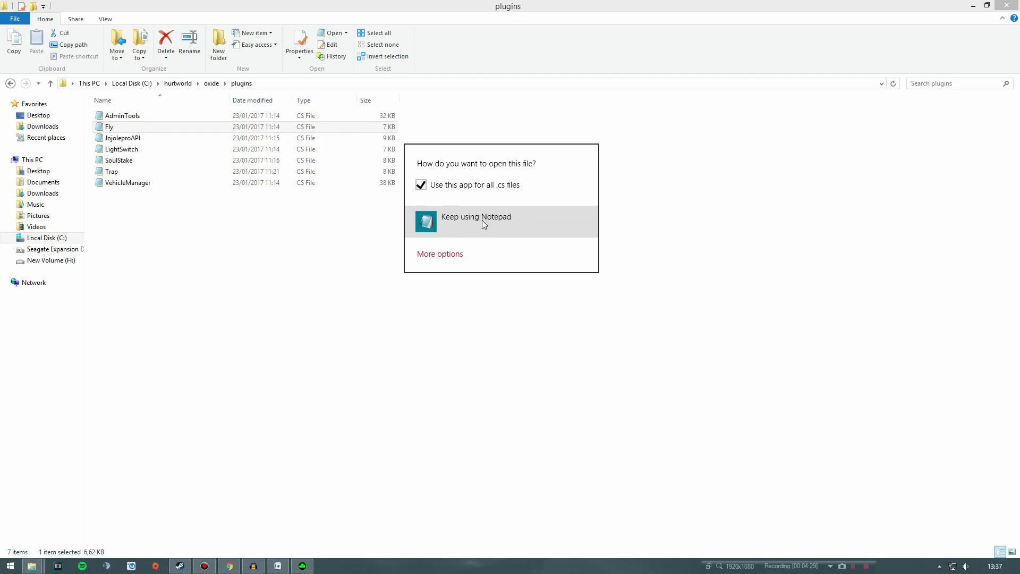
mouse_move(525, 237)
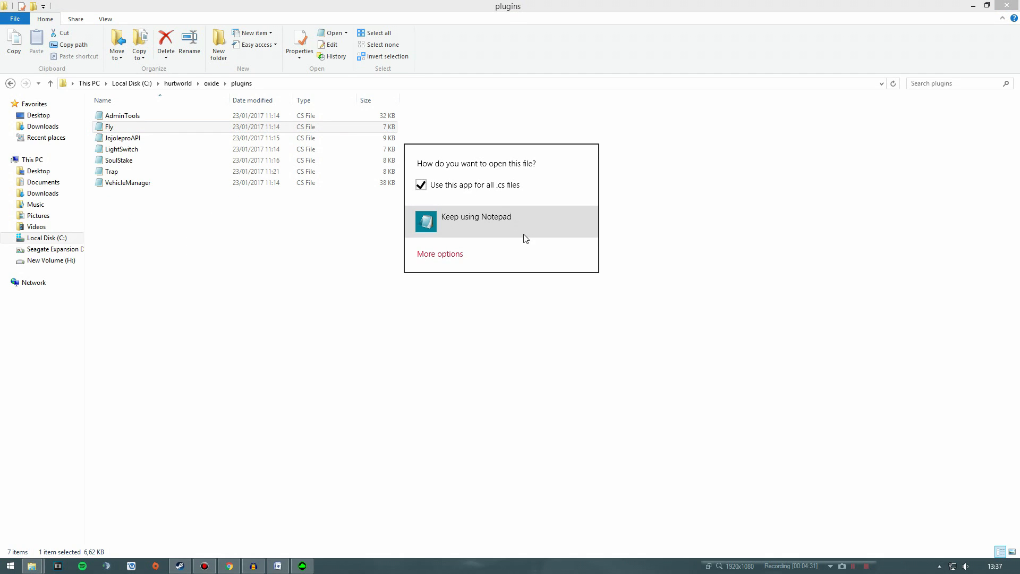
mouse_move(535, 236)
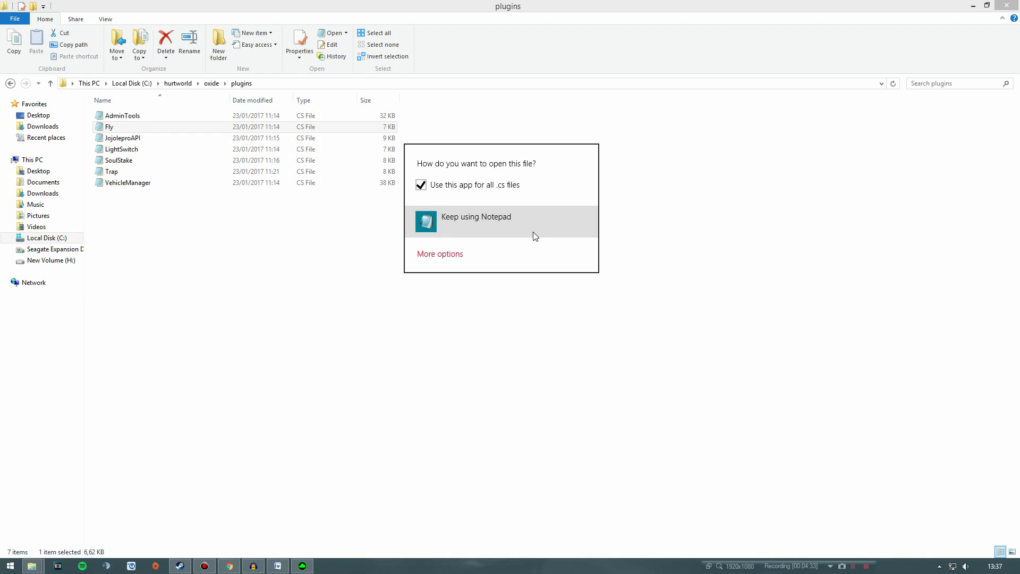
left_click(476, 217)
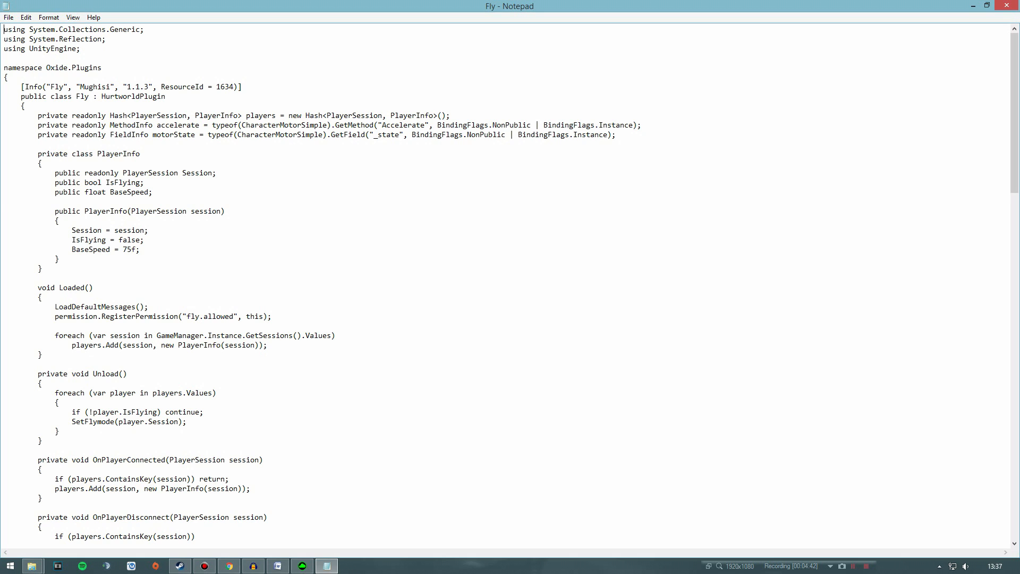
Scroll through the Fly plugin's C# source by Mughisi, then close Notepad back to the plugins folder
scroll("down", 3)
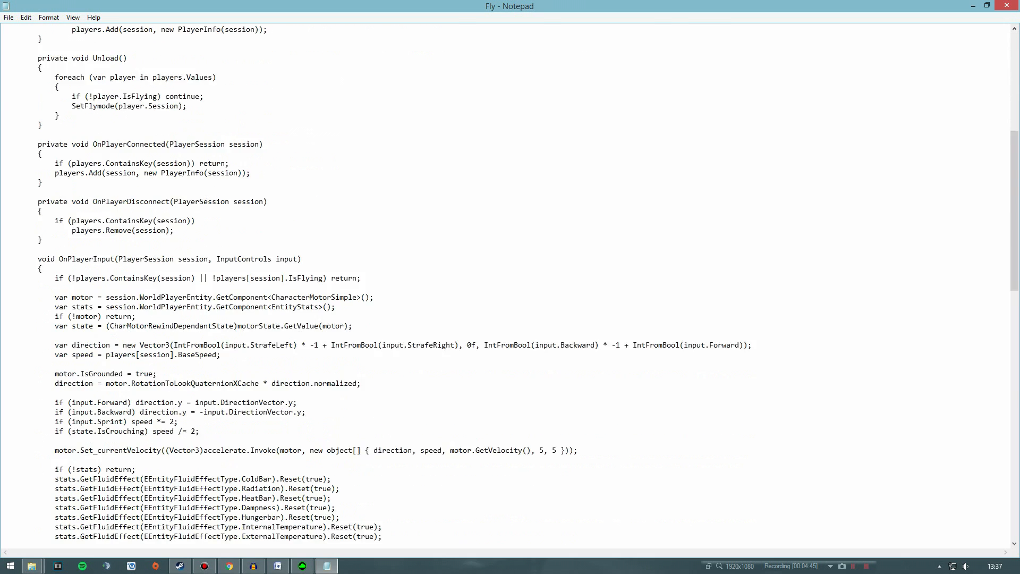
scroll("down", 3)
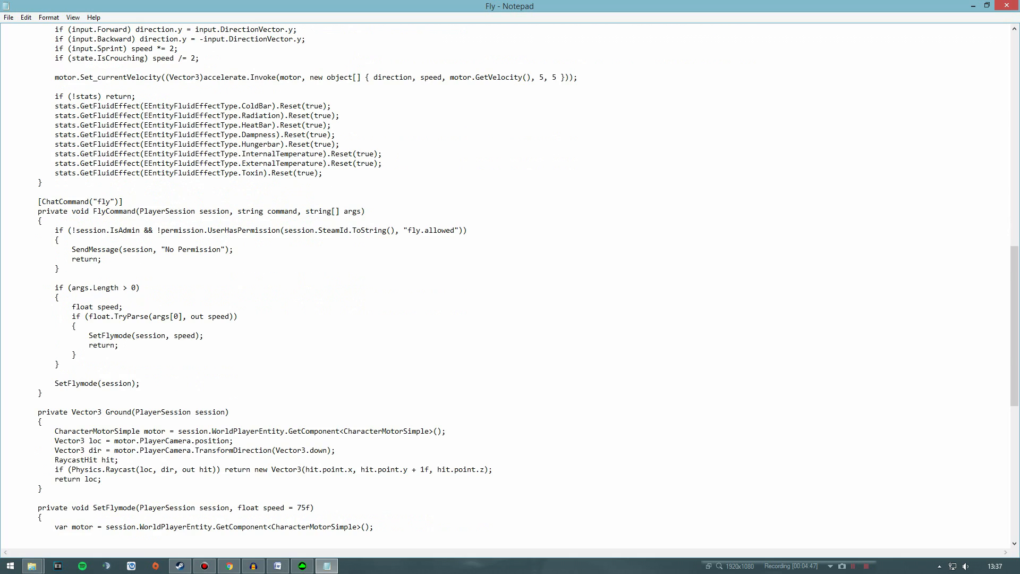
scroll("down", 3)
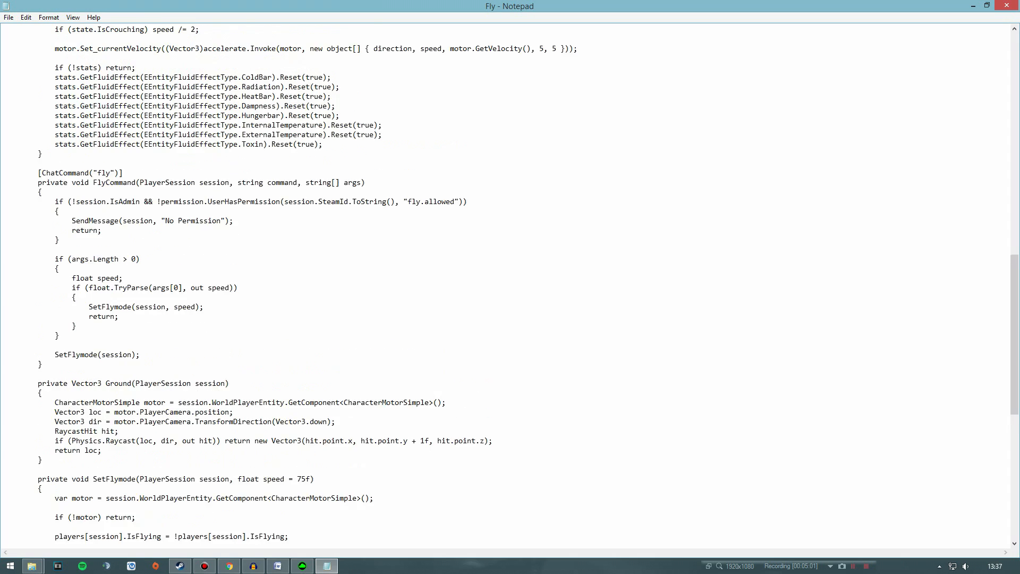
scroll("up", 3)
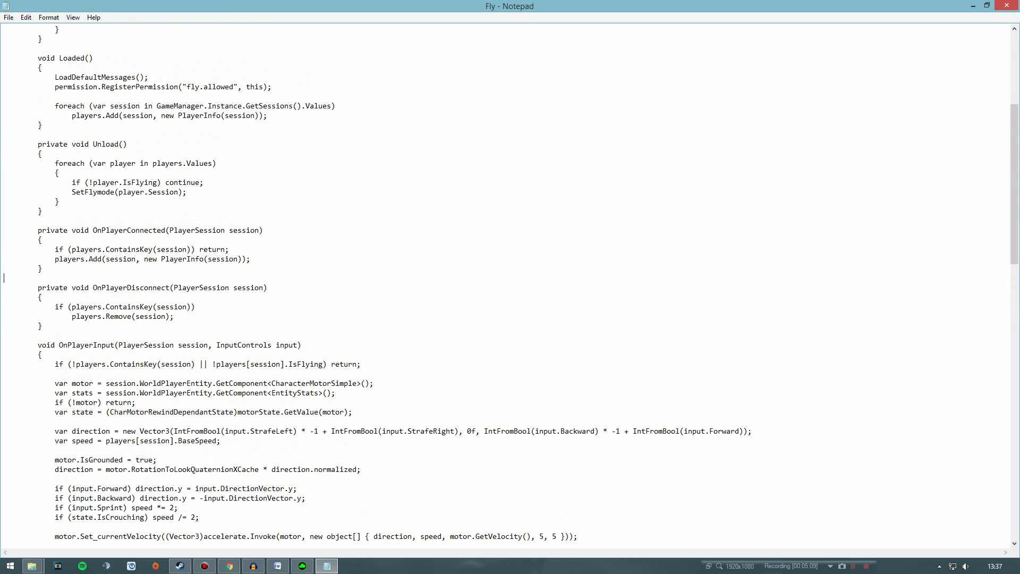
scroll("up", 3)
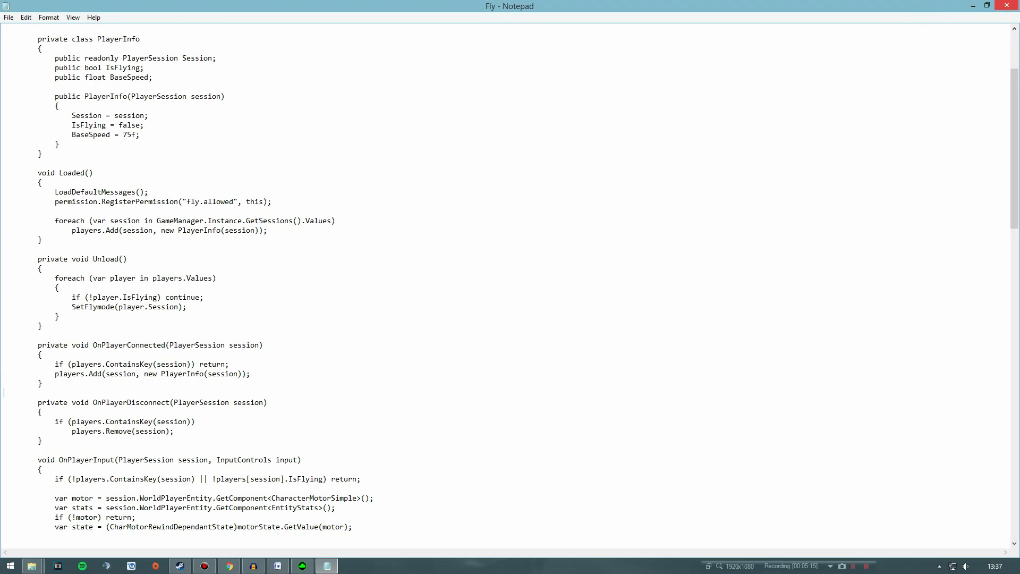
left_click(34, 565)
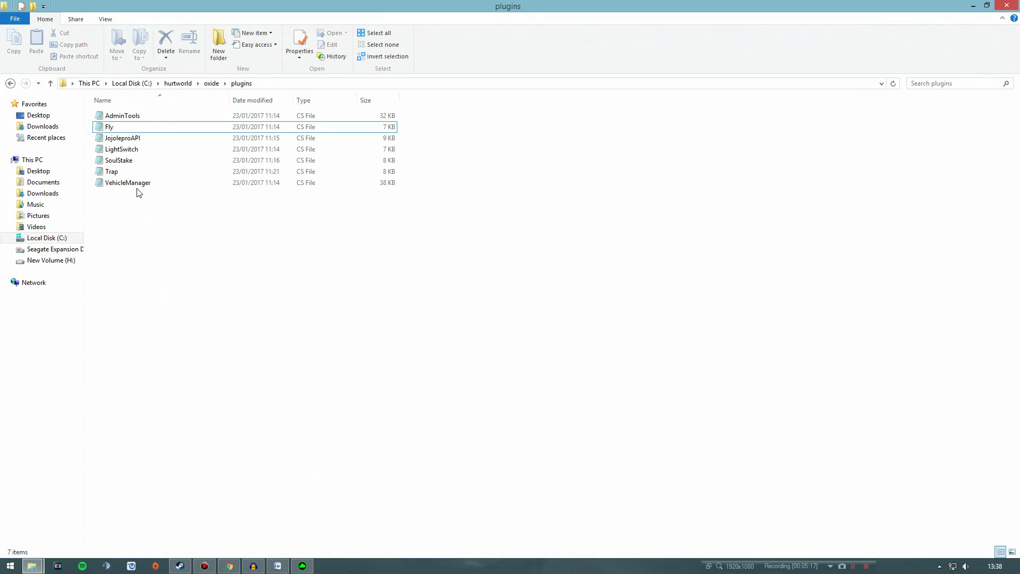
Reopen Fly.cs in Notepad and try IsFlying true and BaseSpeed 80f
double_click(109, 127)
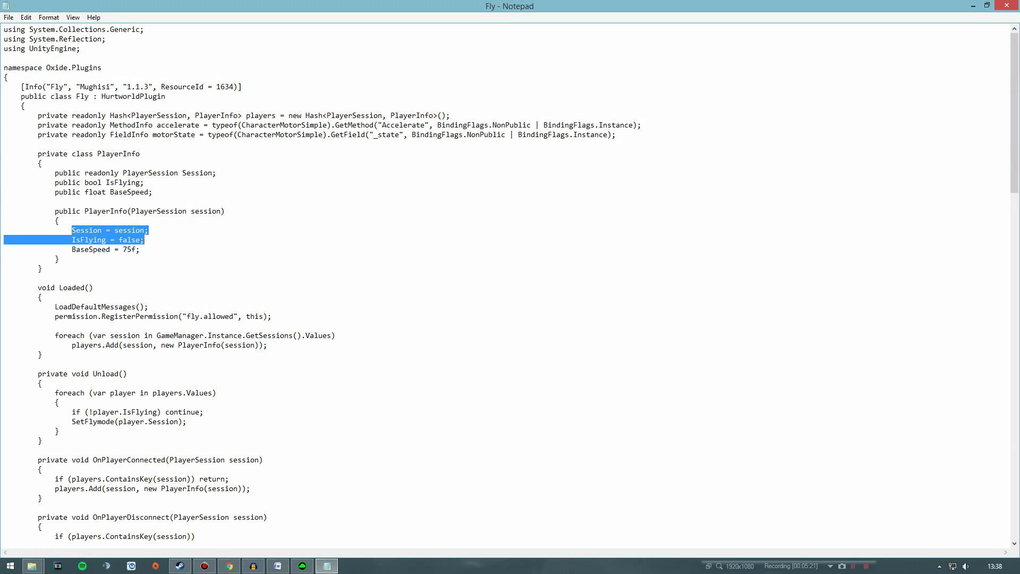
double_click(127, 240)
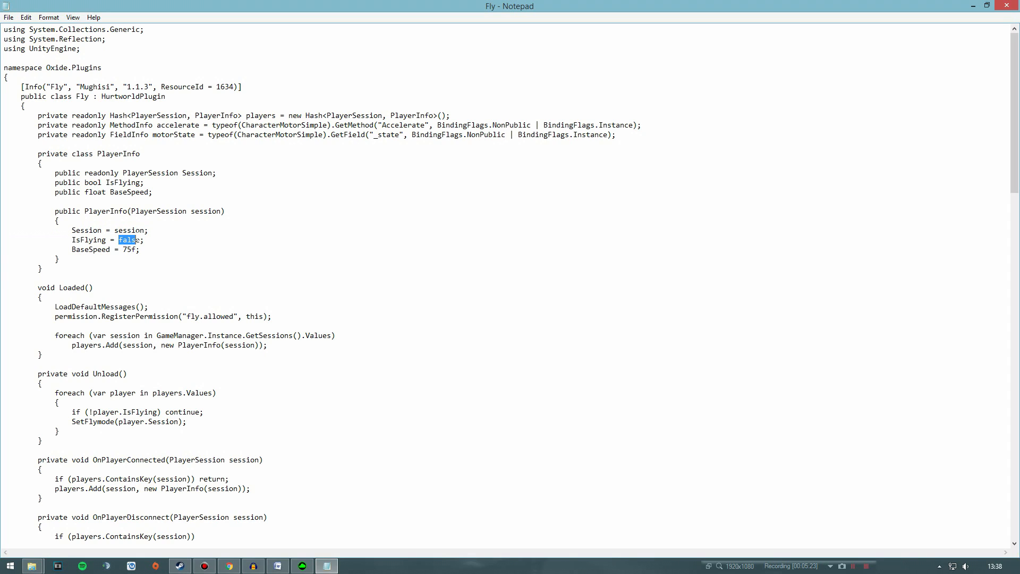
type("true")
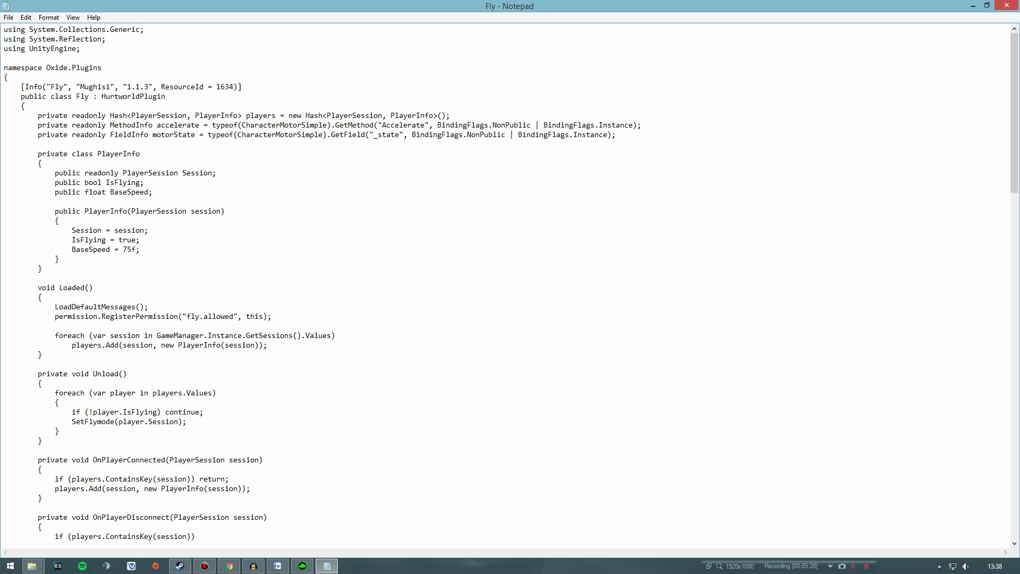
key("Backspace")
type("80")
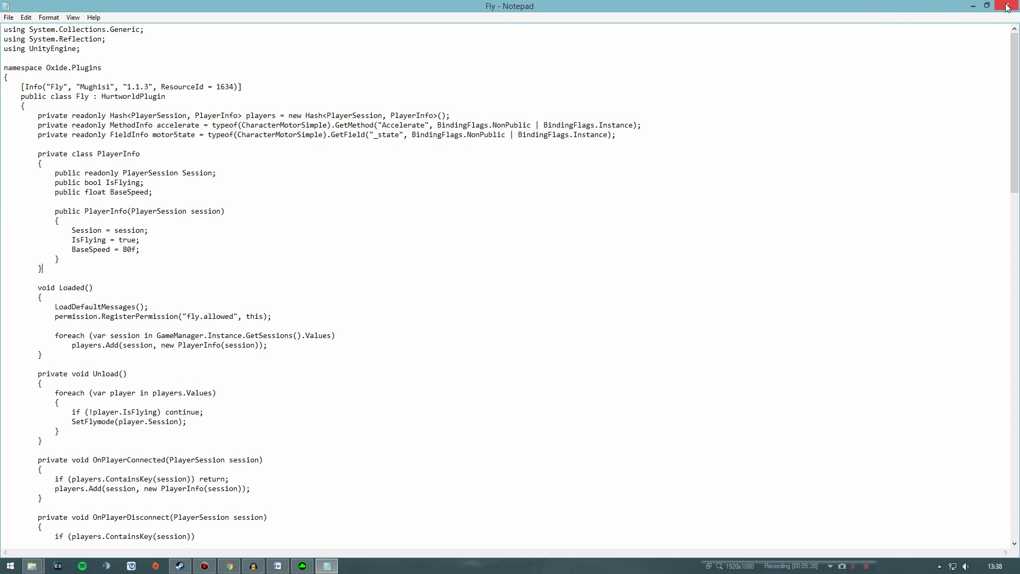
Close Fly.cs in Notepad, discarding the edits with Don't Save
left_click(1007, 6)
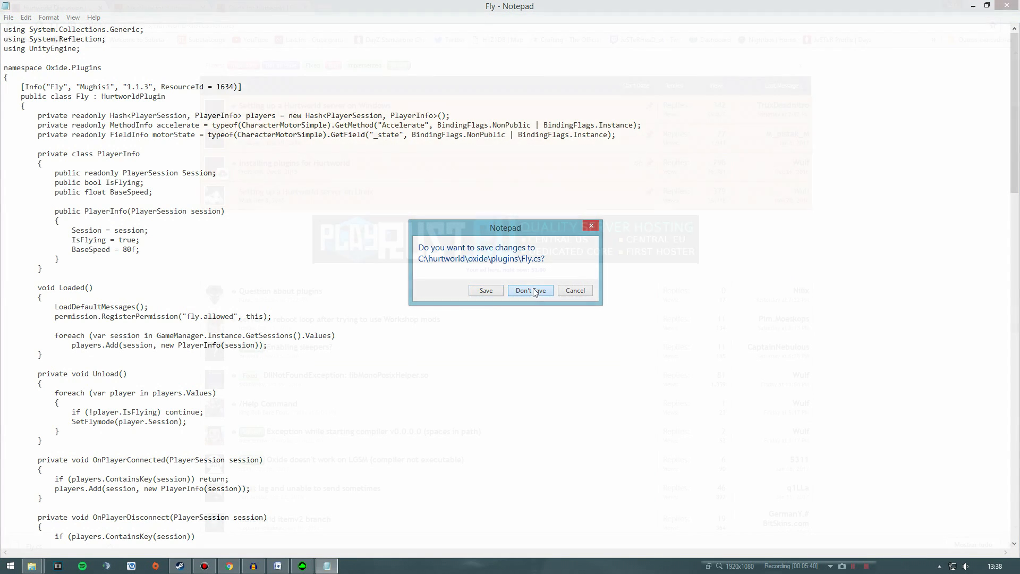
left_click(530, 290)
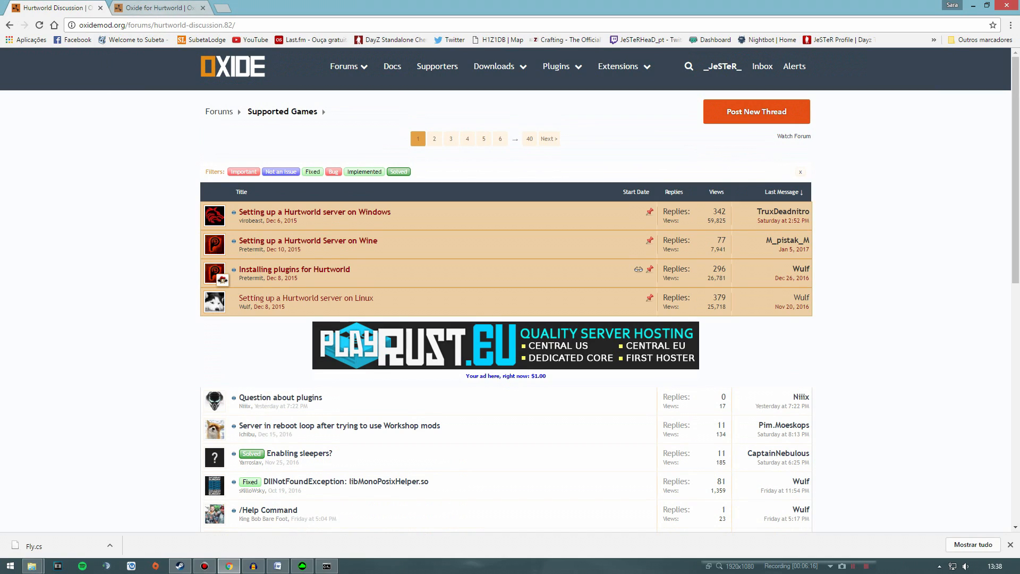
left_click(160, 25)
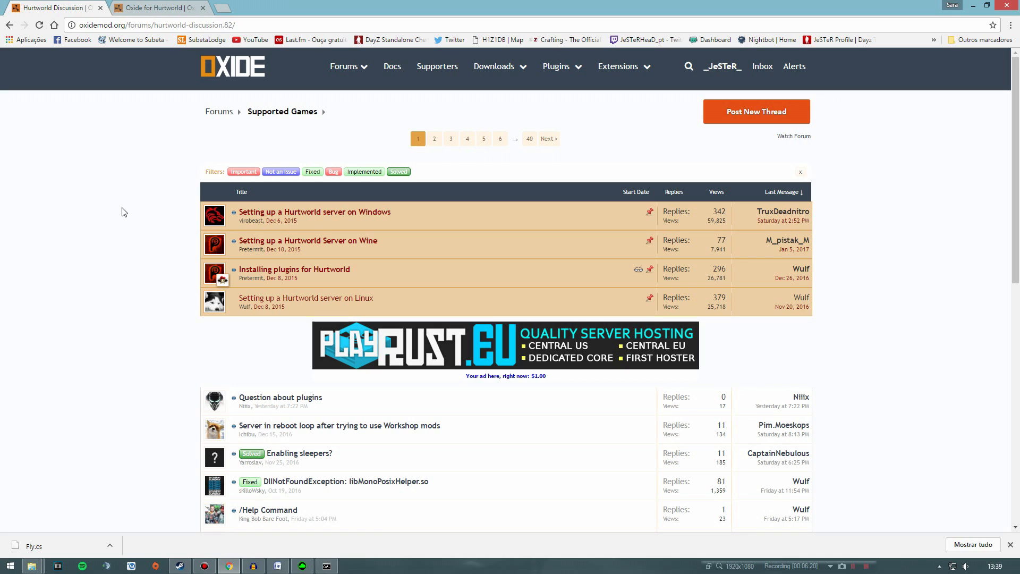
scroll("down", 3)
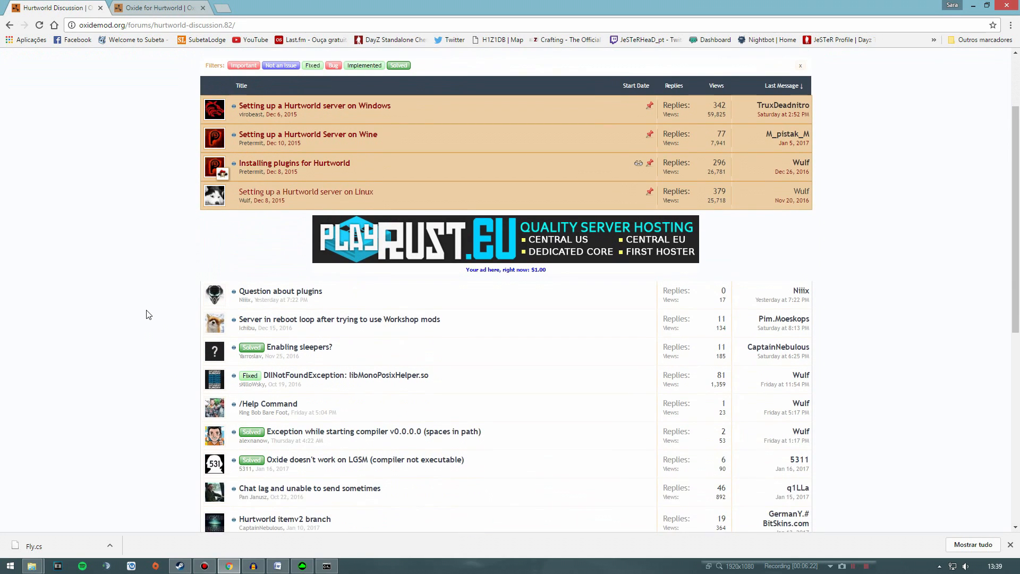
scroll("down", 3)
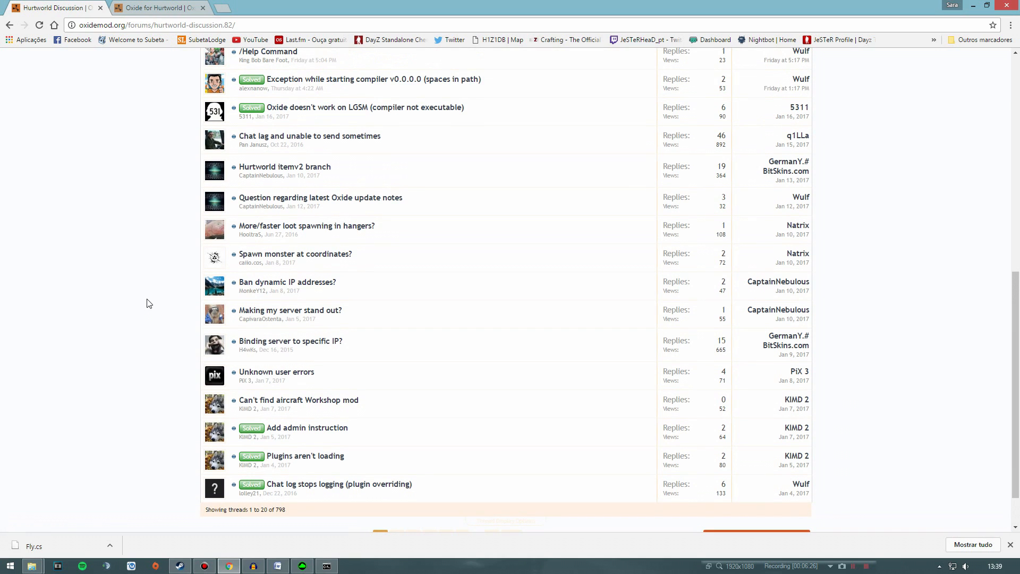
scroll("up", 3)
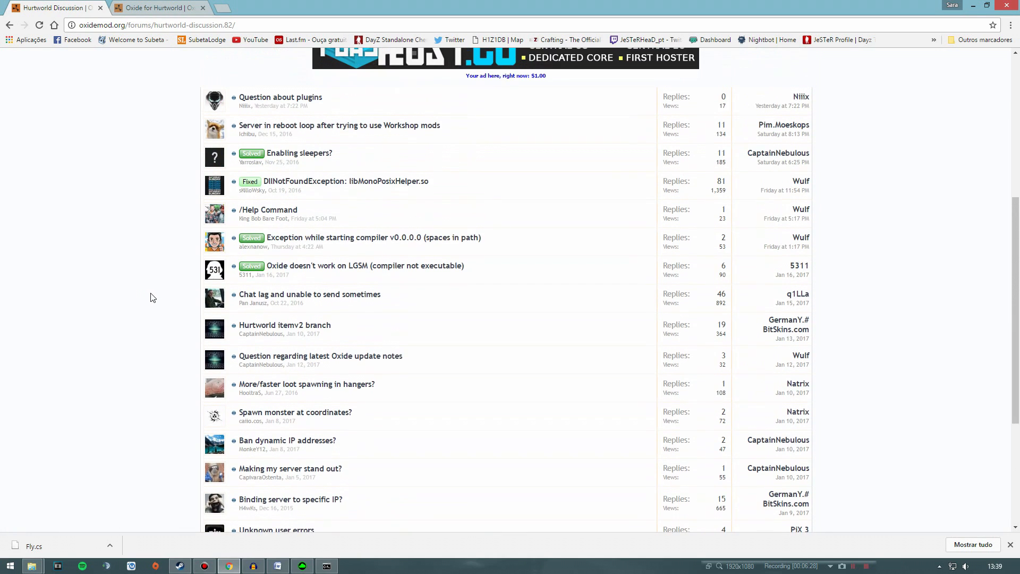
scroll("up", 3)
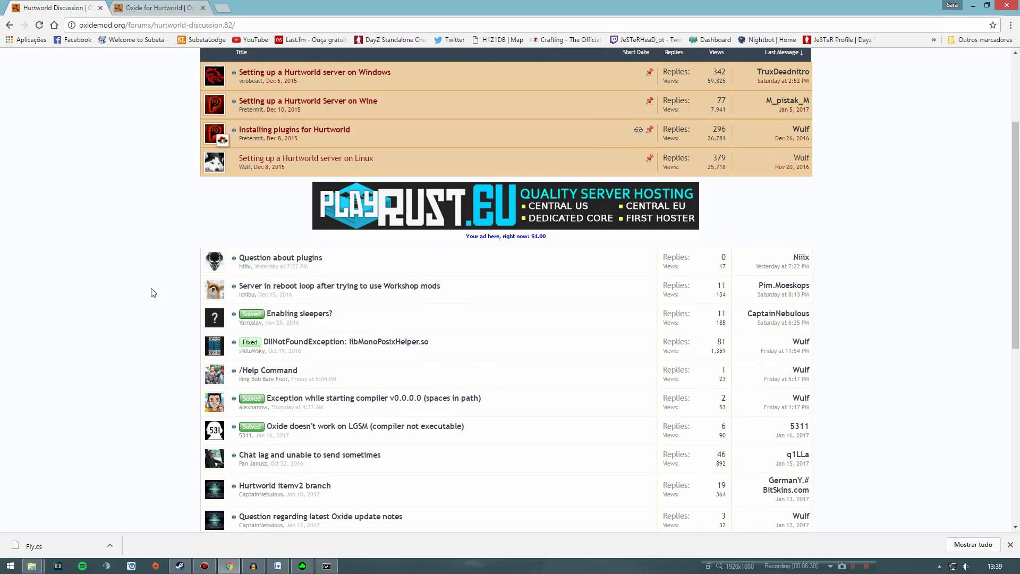